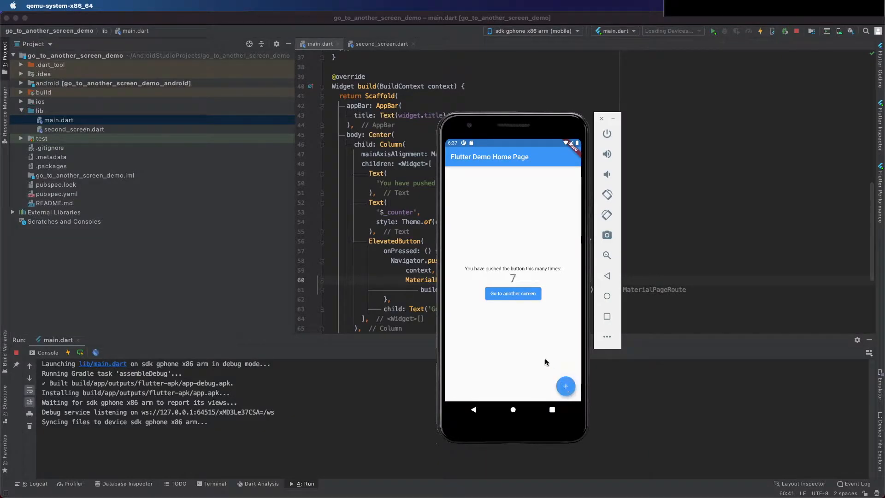
Preview the demo's 'Go to another screen' and 'Go back!' navigation, then run the starter counter app
click(512, 293)
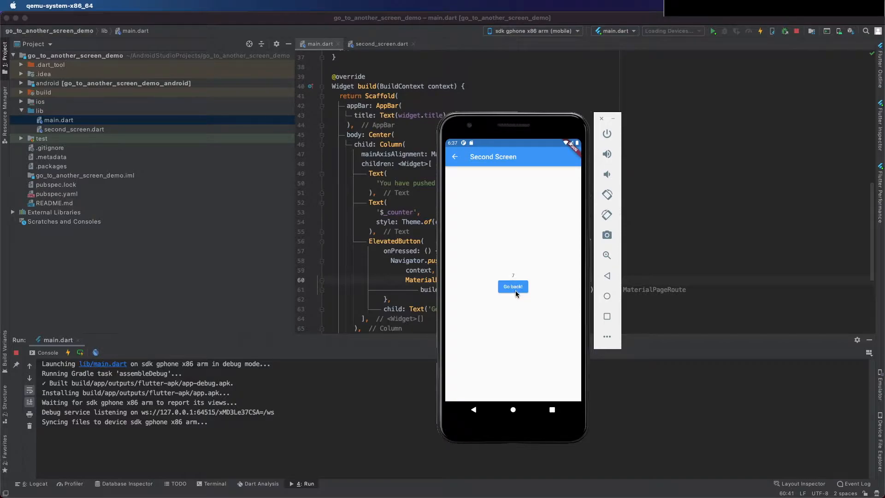
click(512, 287)
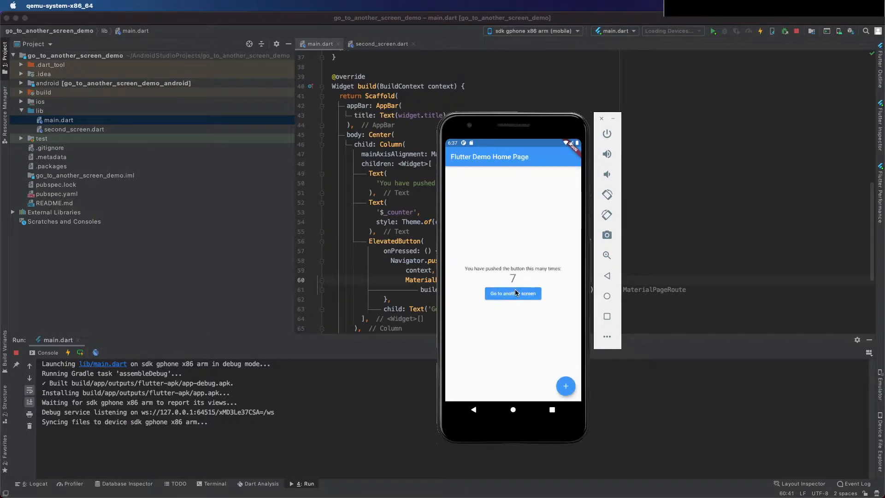
click(566, 385)
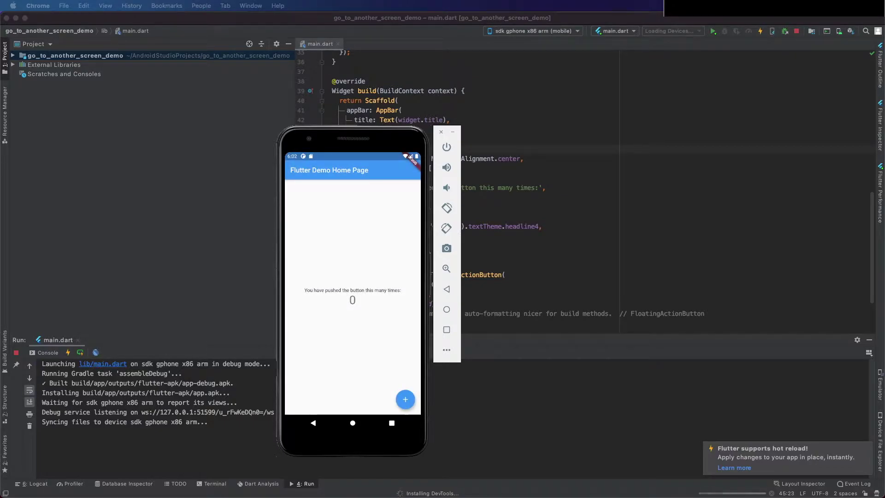
Raise the starter app's counter to 2 with the + button
click(405, 399)
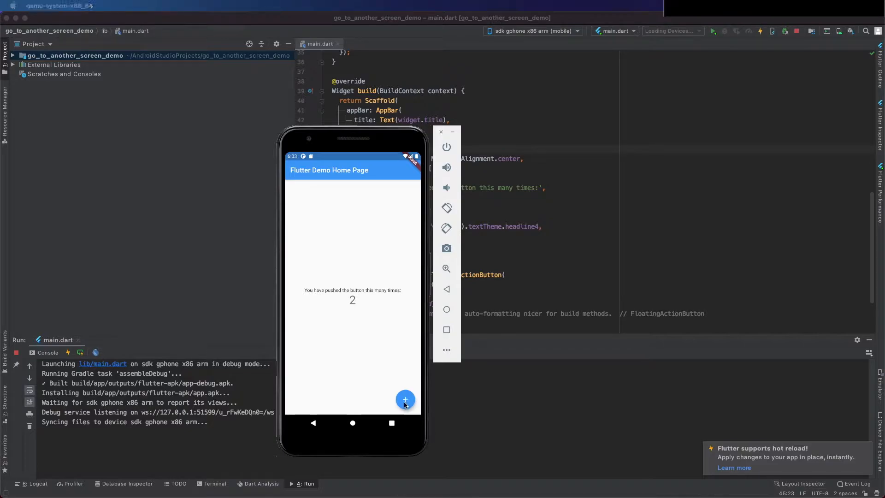
click(404, 399)
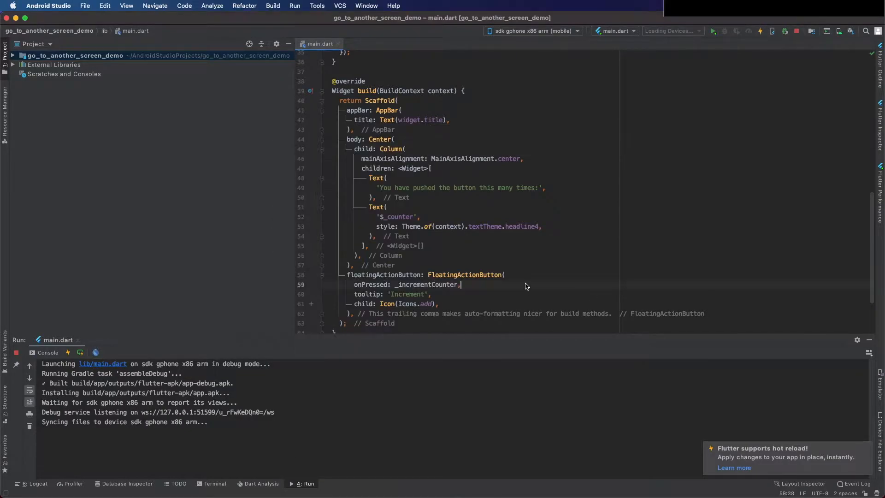
mouse_move(860, 327)
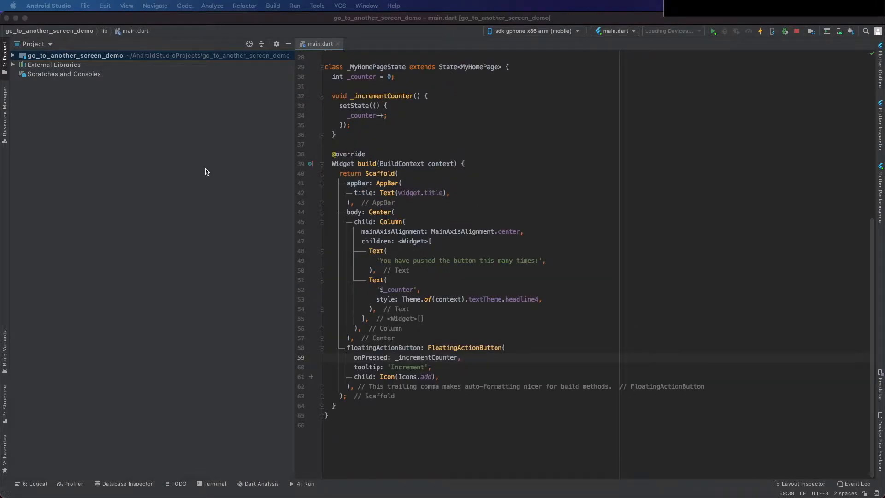
Expand lib and add a new Dart file named second_screen through New > Dart File
click(15, 55)
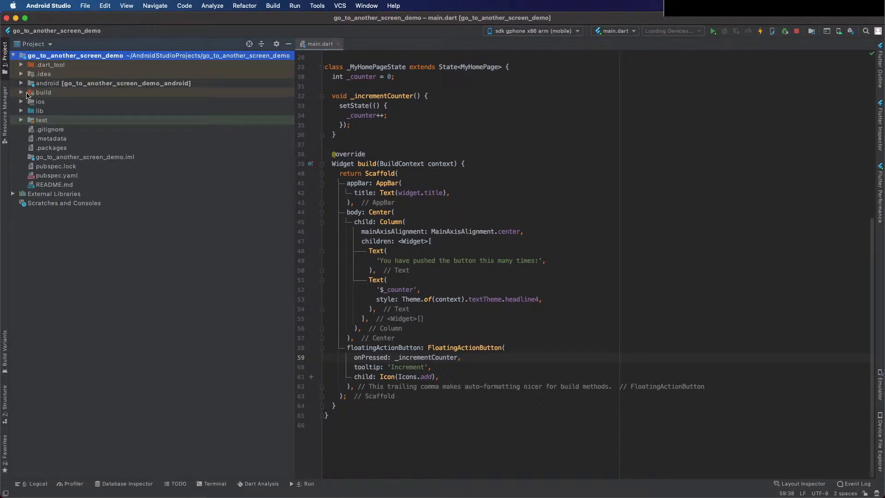
click(249, 44)
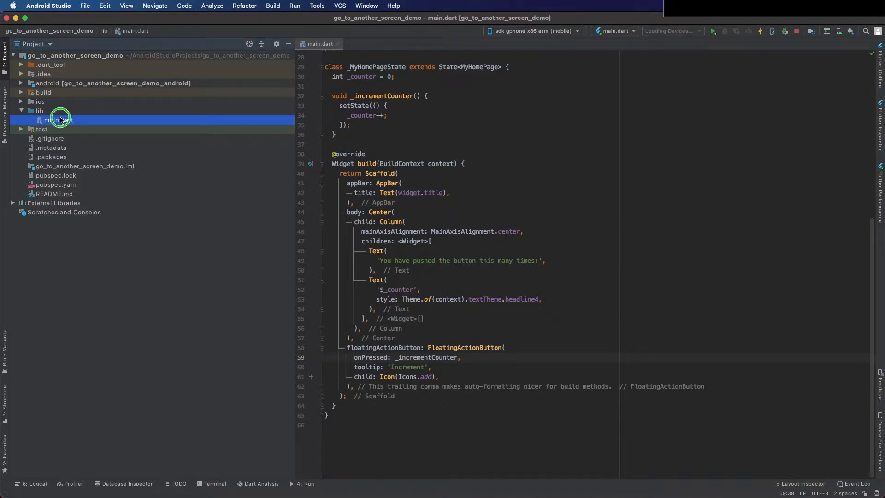
right_click(56, 120)
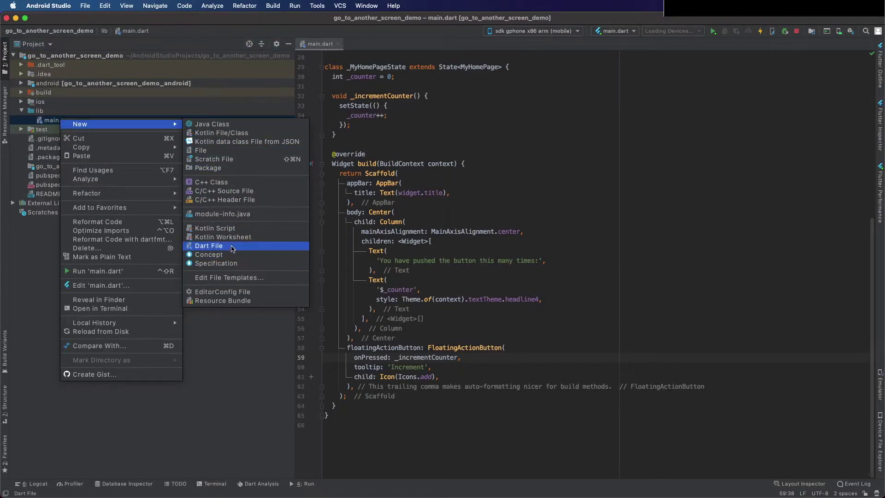
click(209, 246)
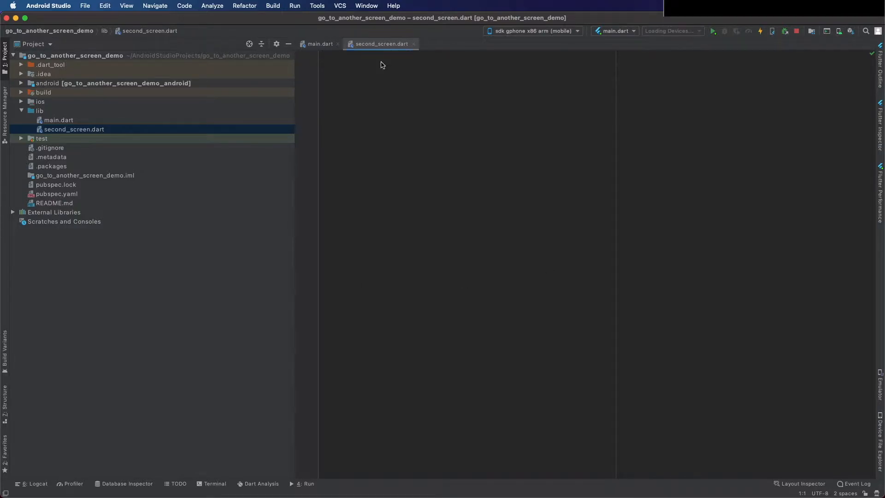
Import material.dart and select the StatelessWidget's placeholder Container for replacement
text(import)
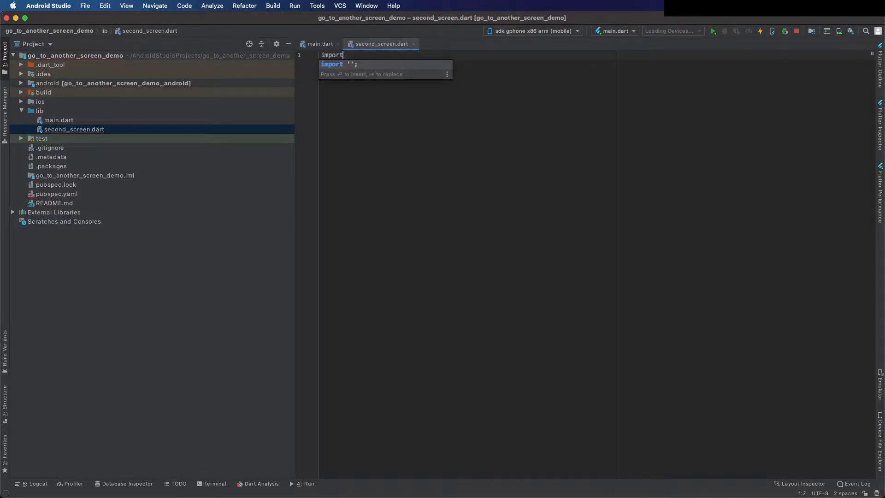
text(material.dart';)
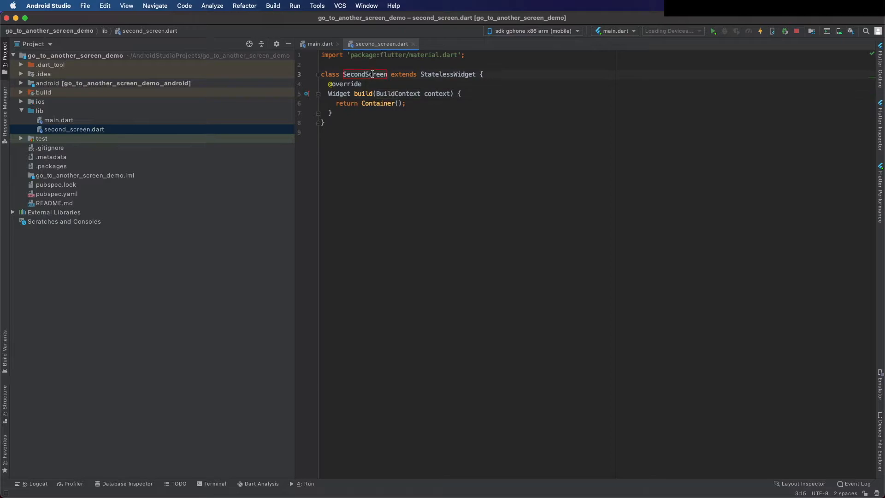
click(399, 103)
text(Scaffold)
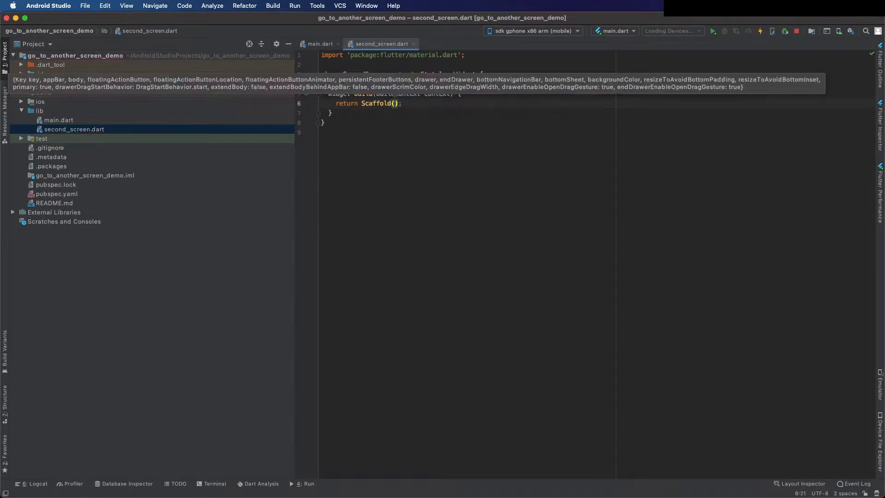
Return a Scaffold whose AppBar title is Text("Second Screen")
text(appBar: AppBar(),)
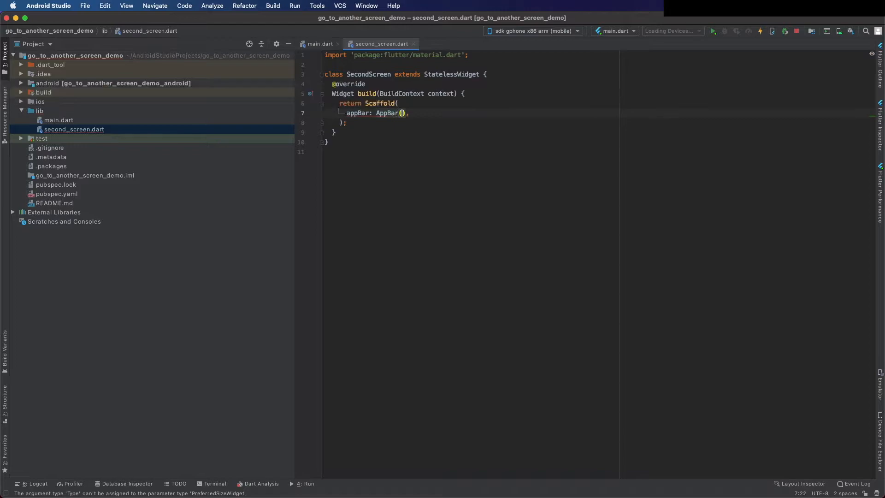
text(title: Text,)
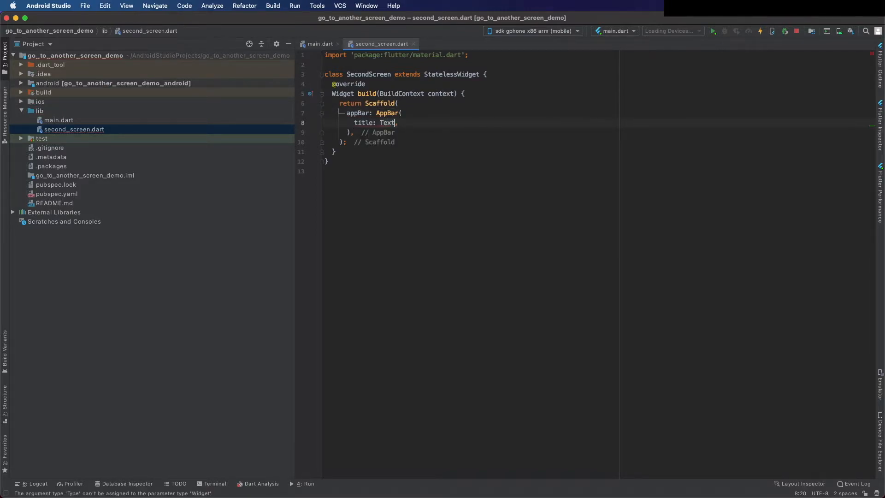
text(("Second Screen"))
text(body: ,)
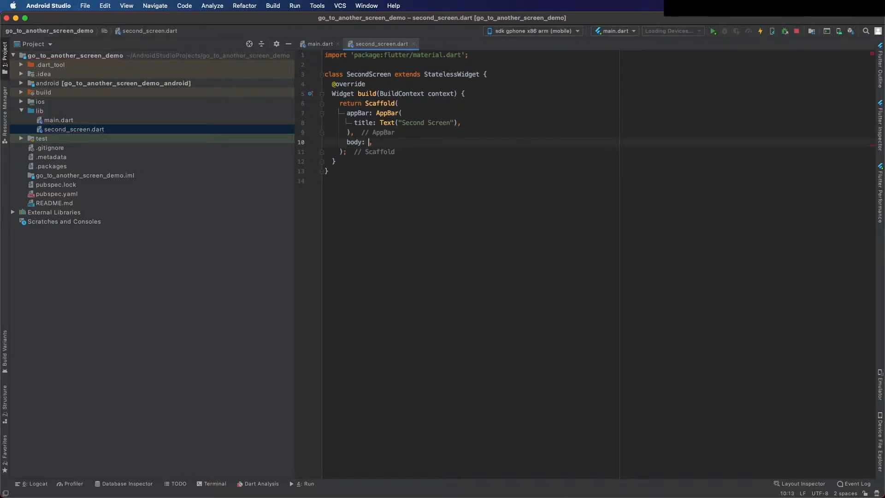
Set the Scaffold body to a Center with Text("Second Screen"), then return to main.dart
text(Center()
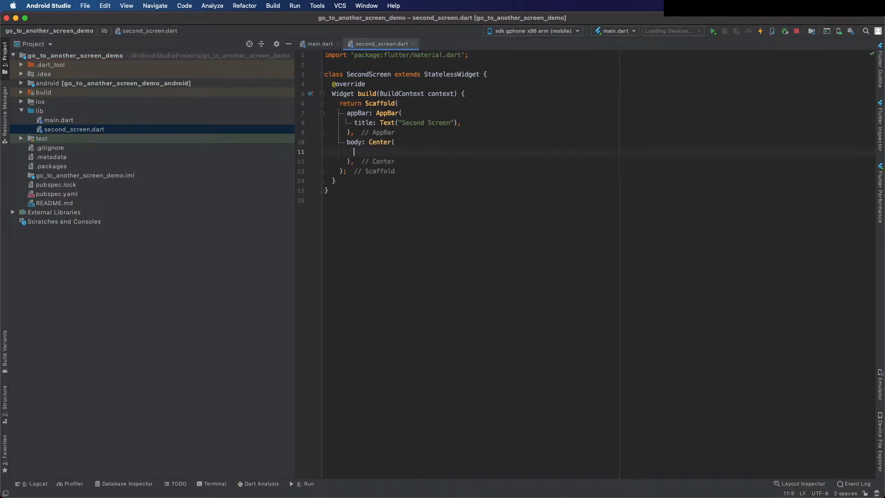
text(child:)
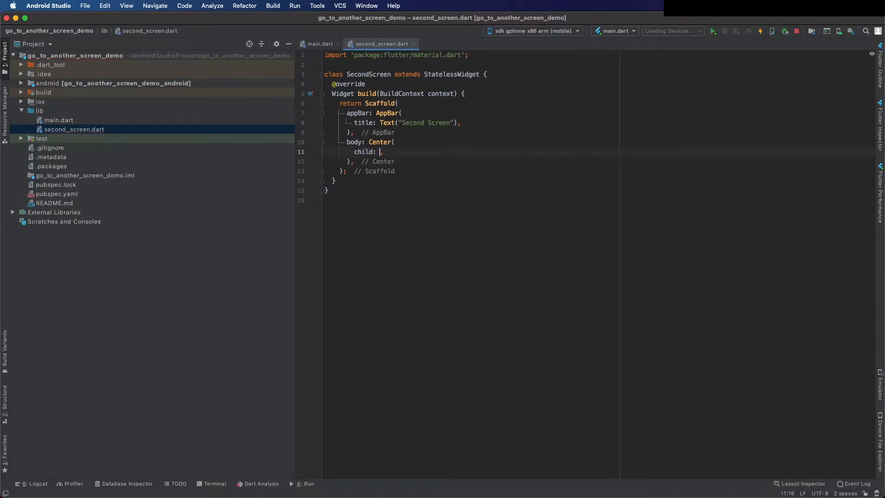
text(,)
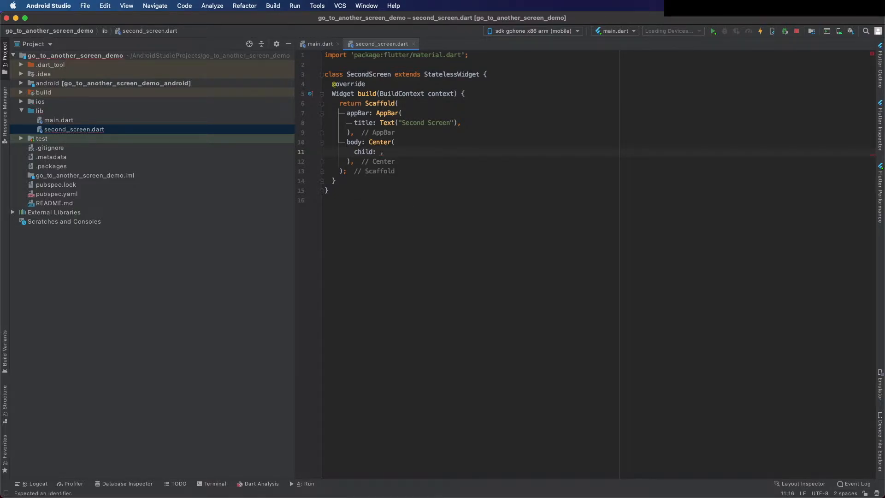
text(Text()
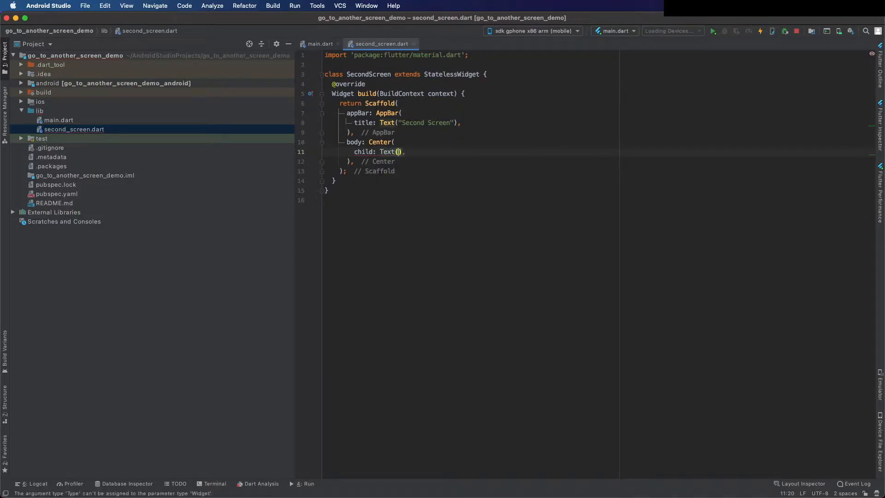
text("Second Screen")
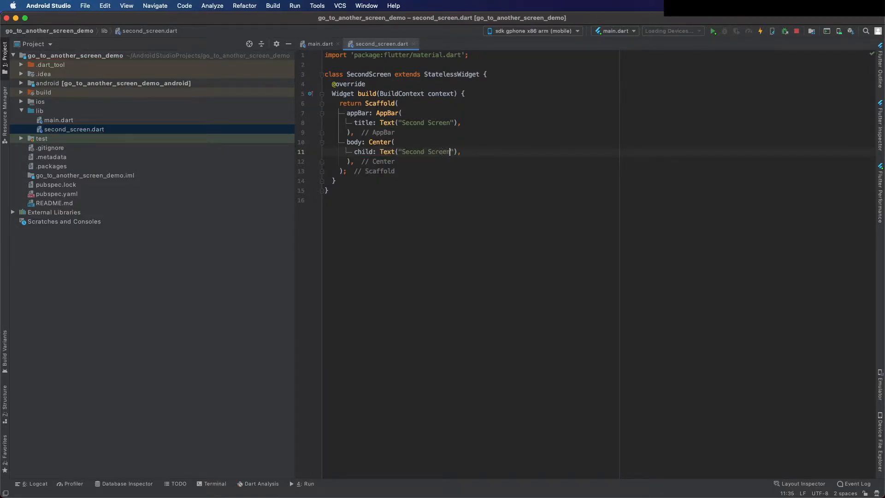
click(59, 120)
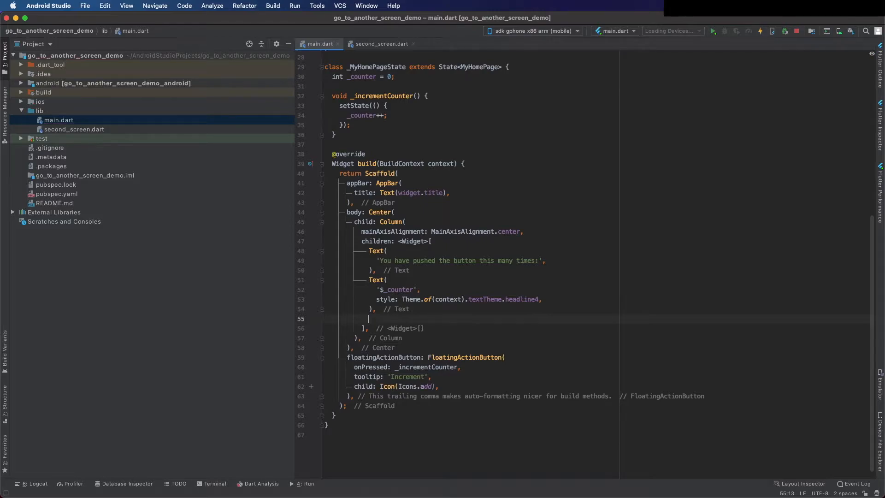
Add an ElevatedButton with empty onPressed and label 'Go to another screen' below the counter
text(Ele)
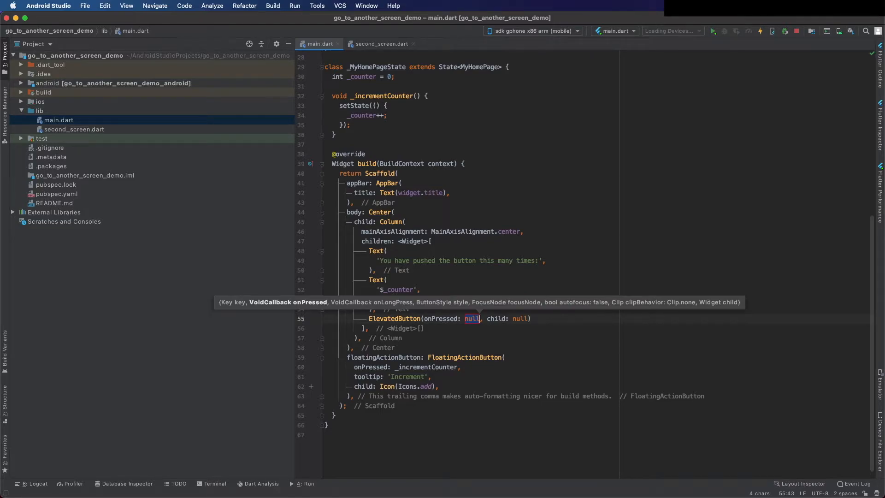
text(() {)
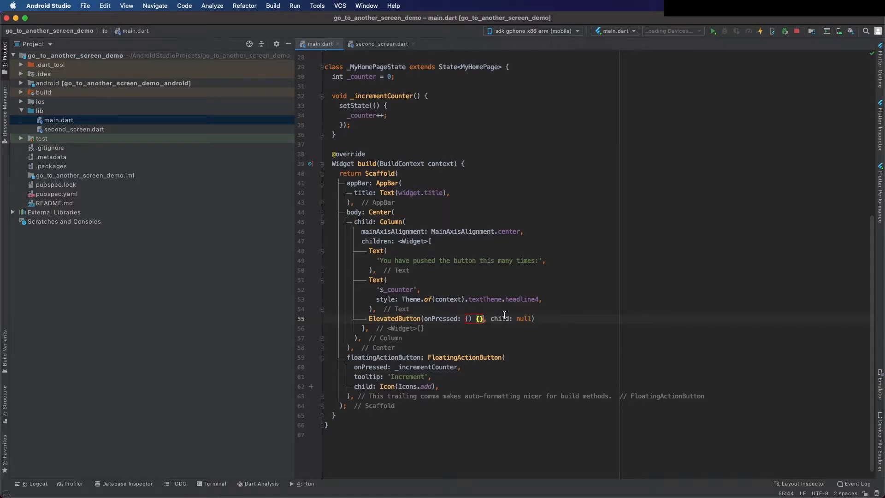
double_click(523, 319)
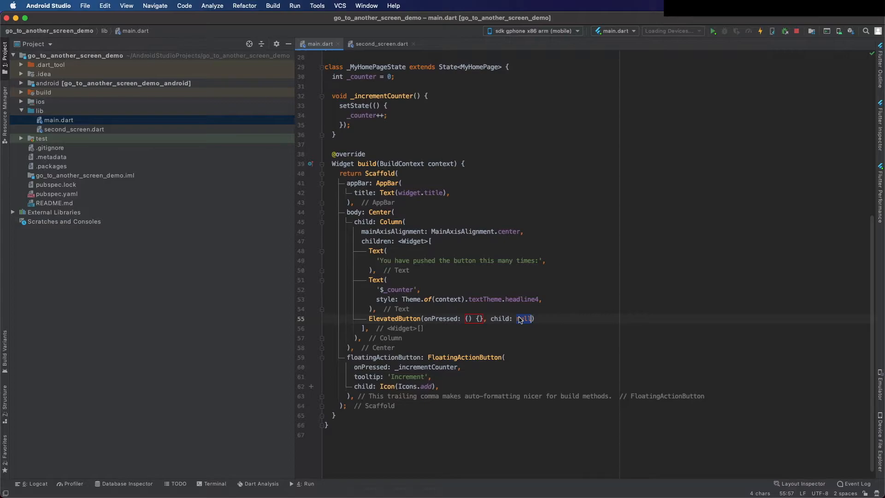
text(Text)
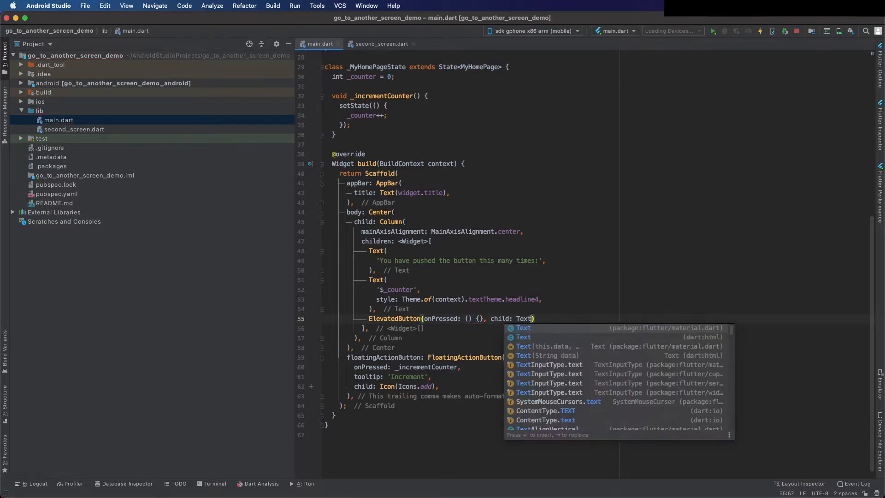
click(522, 327)
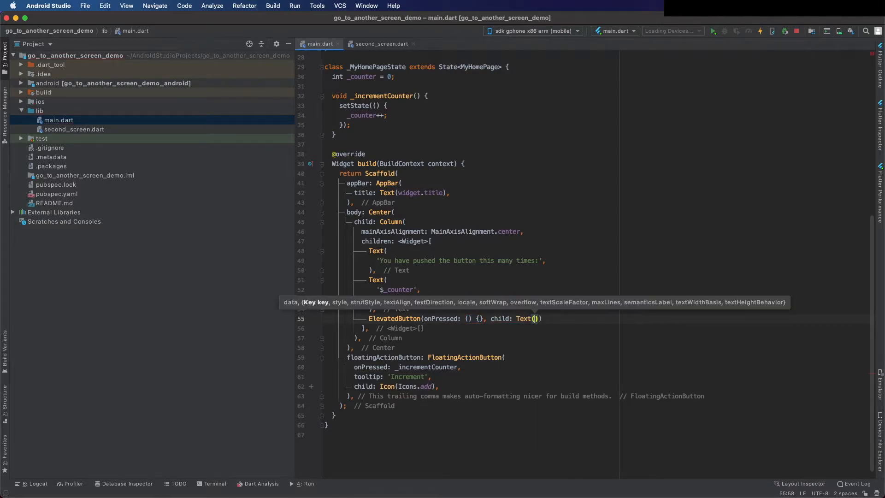
text(')
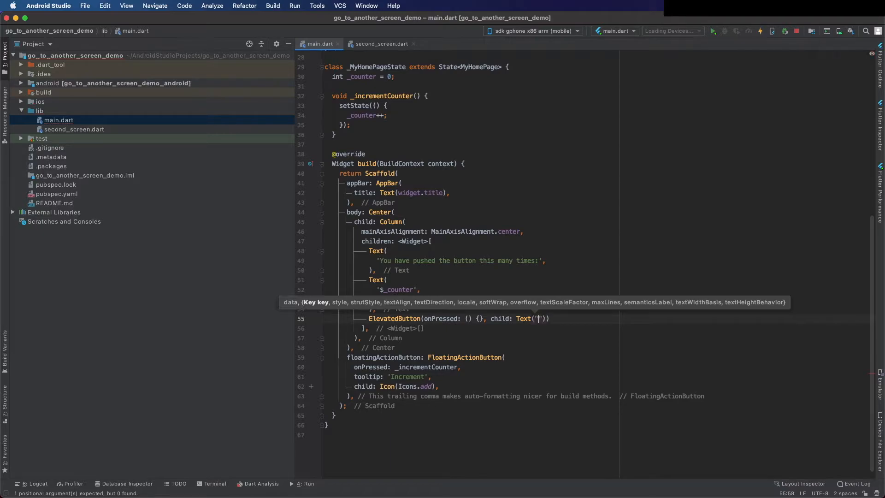
text(Go to anoth)
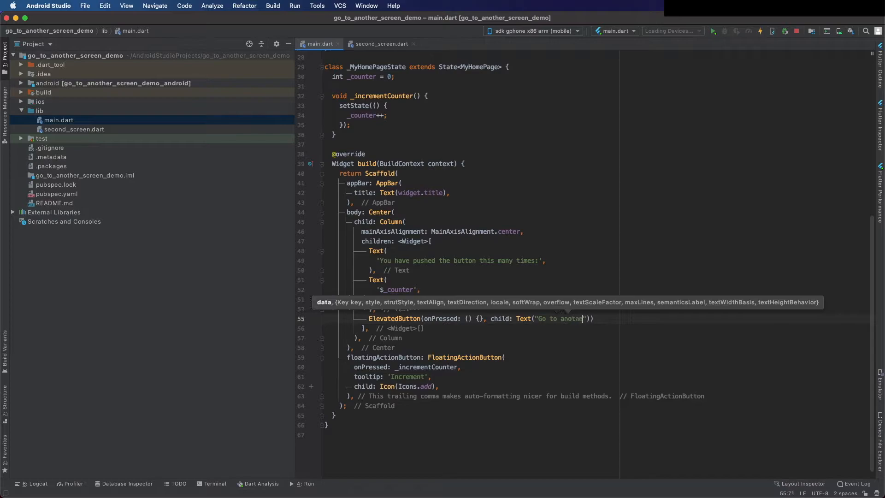
text(er screen)
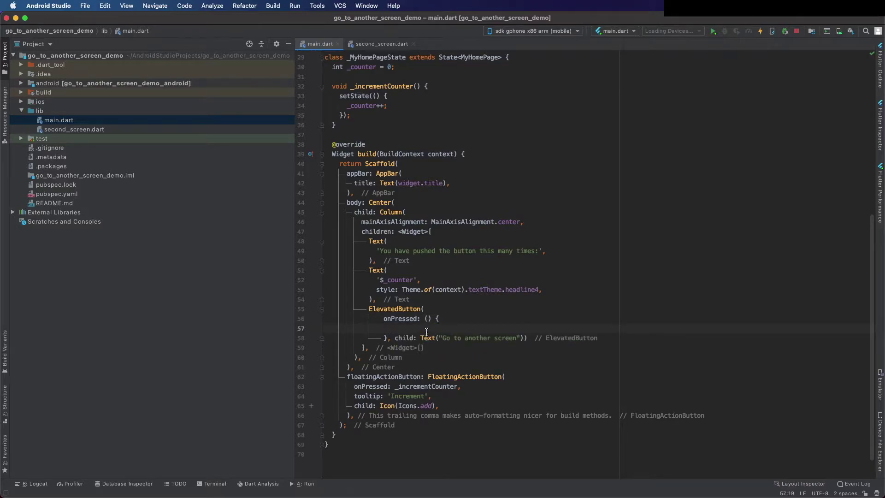
Start the button's onPressed body with a Navigator.push call
text(Navigat)
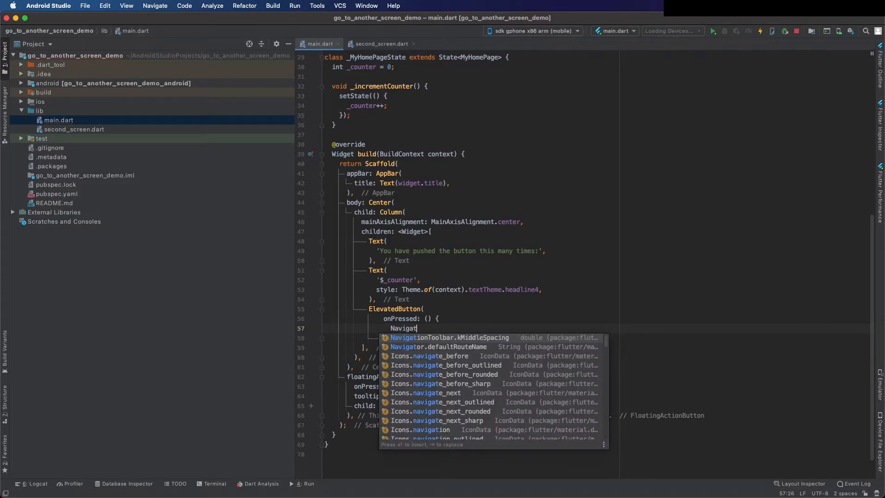
text(or)
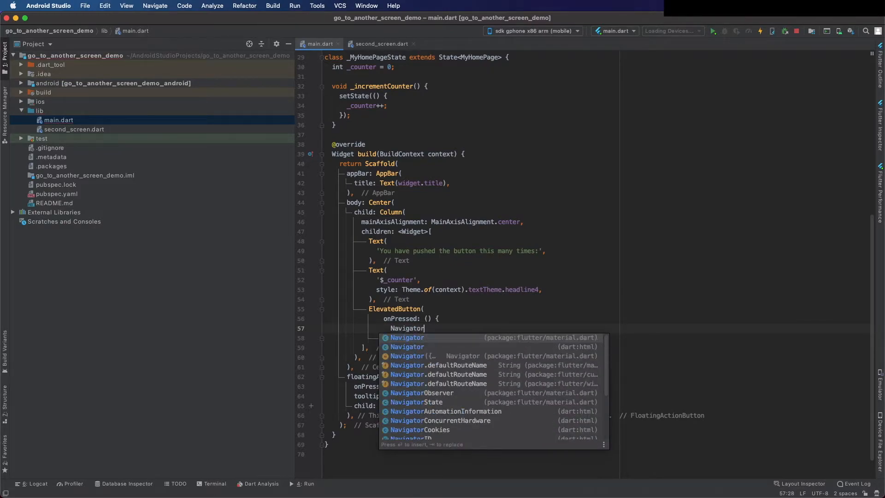
text(.pus)
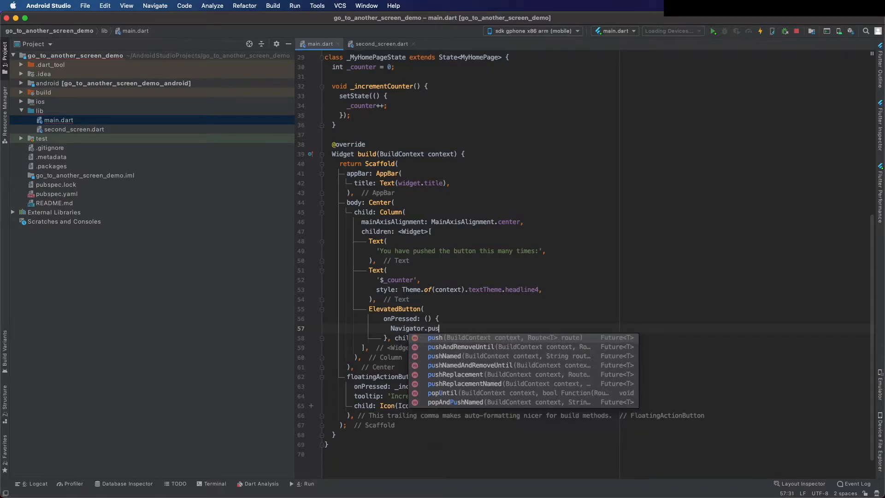
click(435, 337)
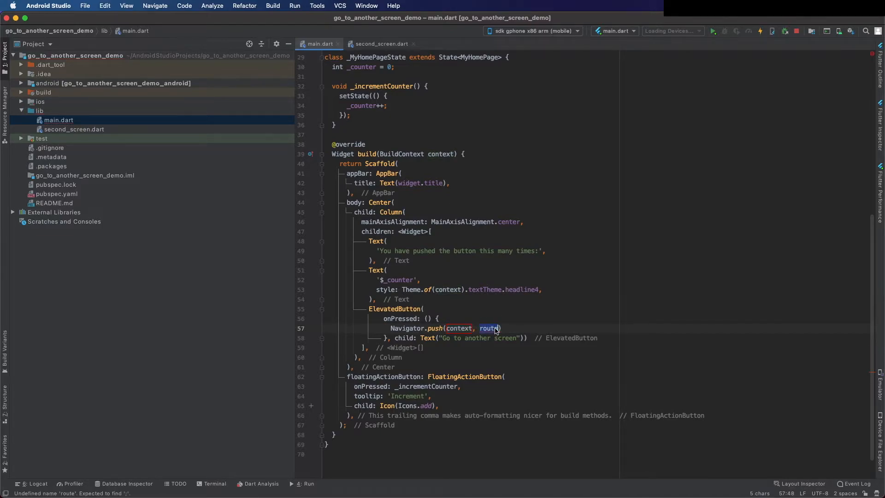
mouse_move(488, 328)
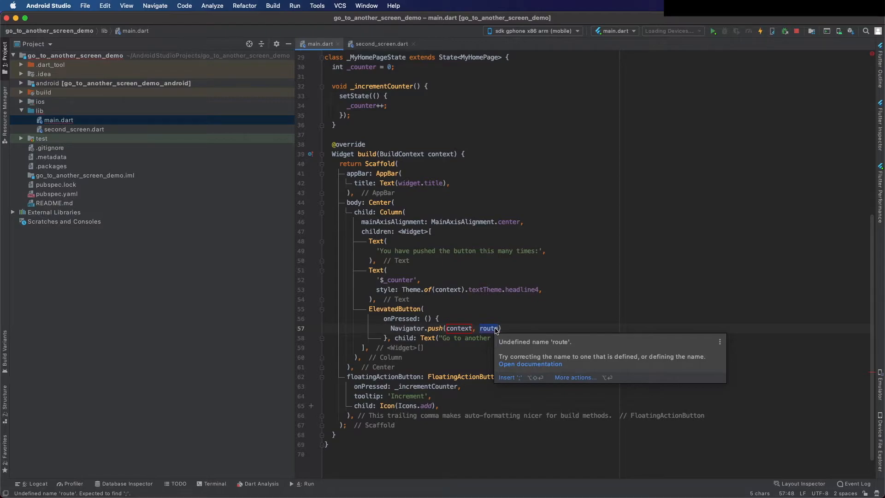
Pass a MaterialPageRoute with builder (context) => SecondScreen() as the pushed route
text(M)
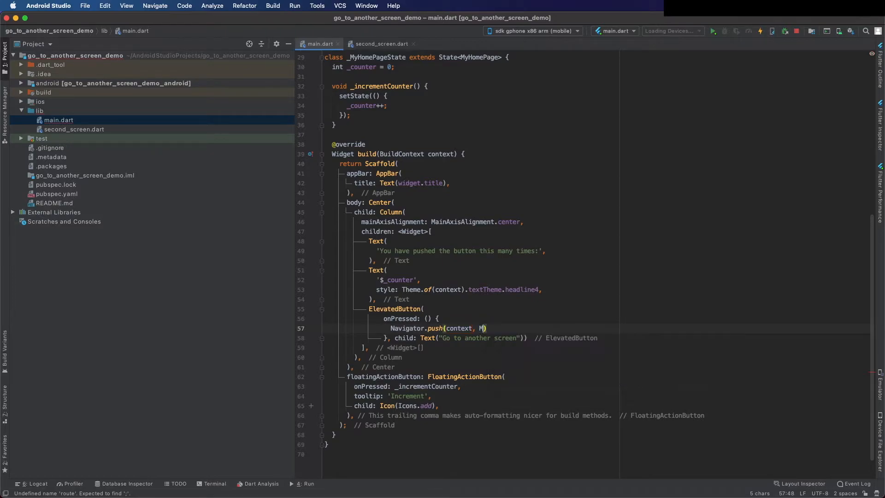
text(ar)
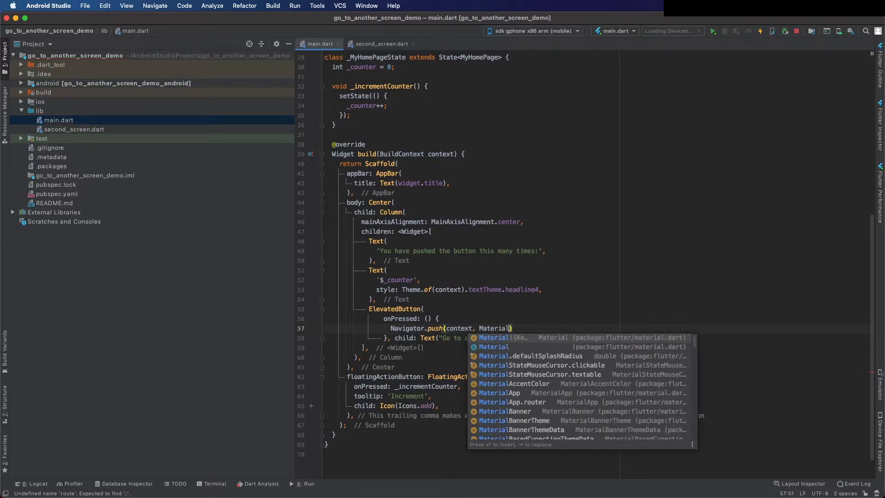
text(Pa)
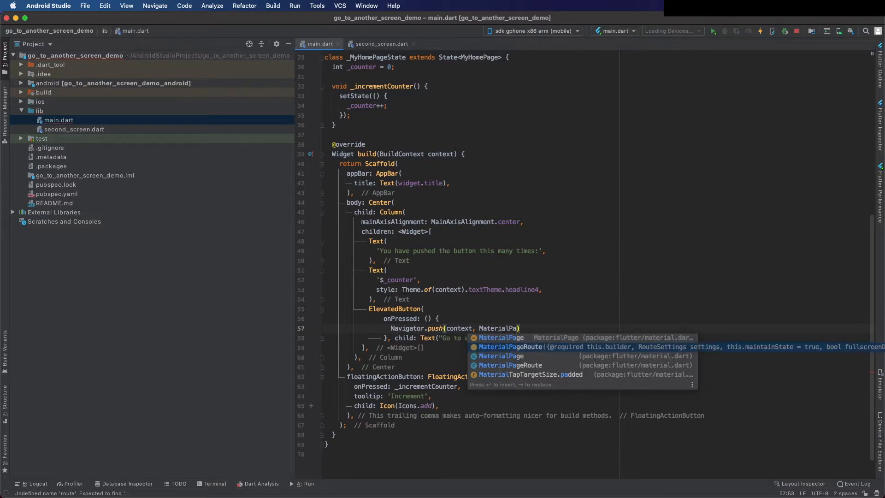
click(510, 346)
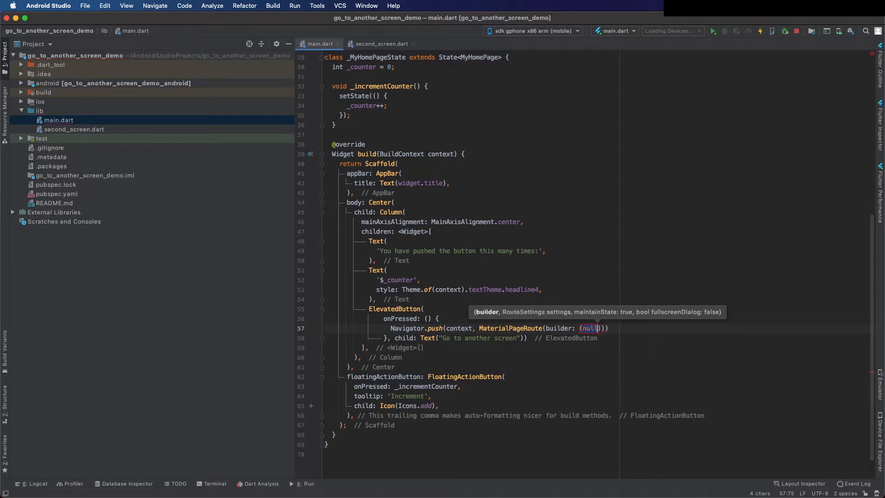
text(context))
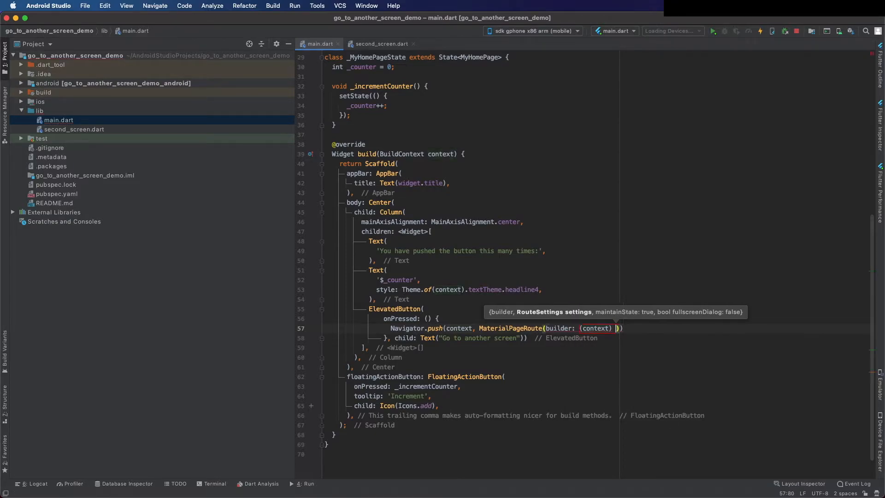
text(=>)
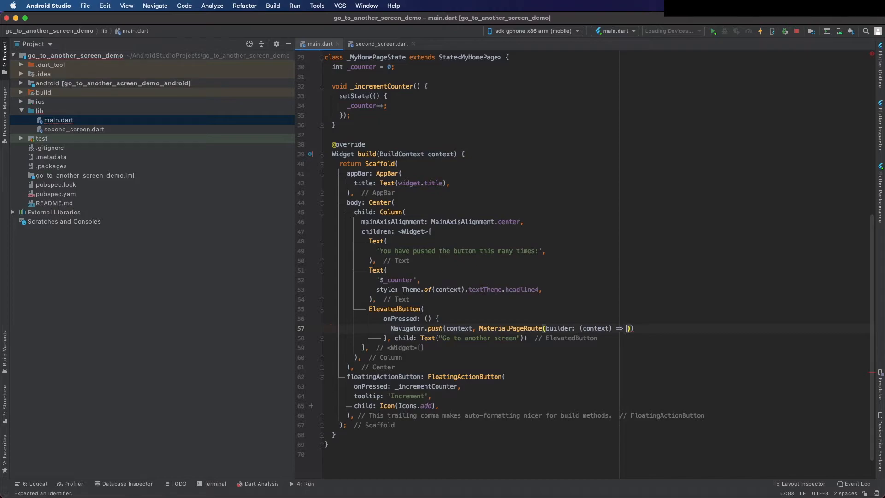
text(Seci)
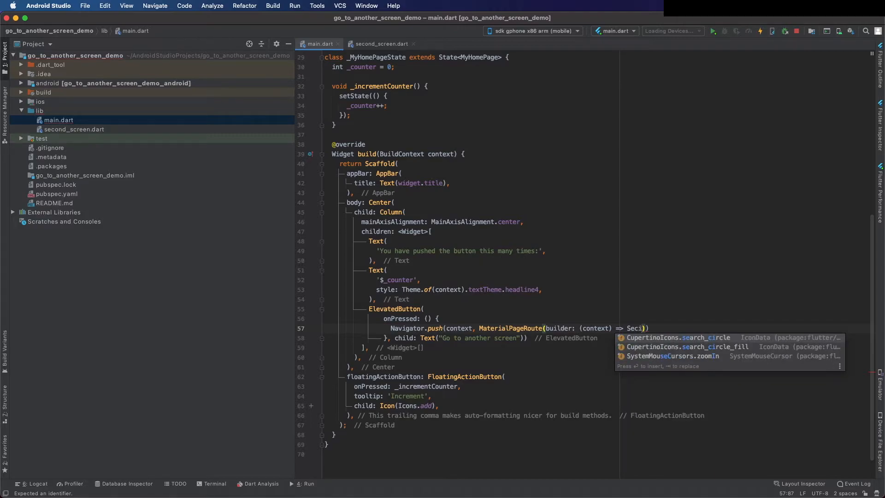
text(onde)
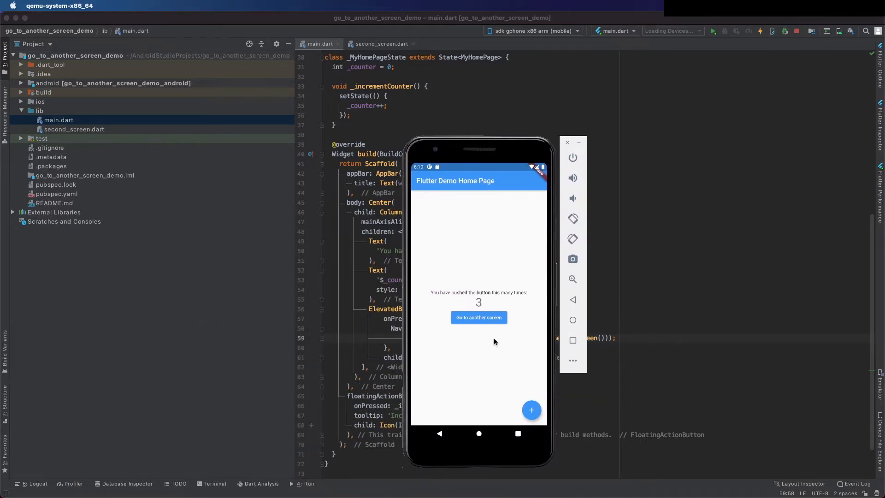
Open Second Screen from the new button, return home, and raise the counter
click(477, 317)
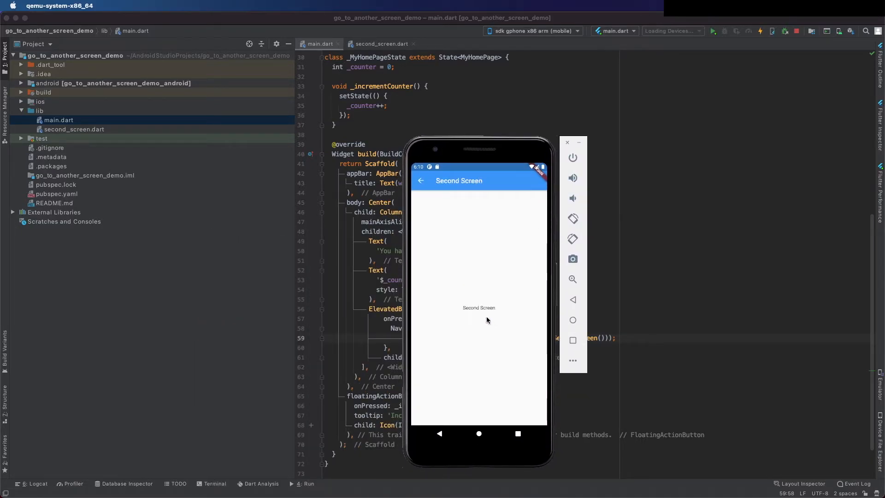
mouse_move(420, 181)
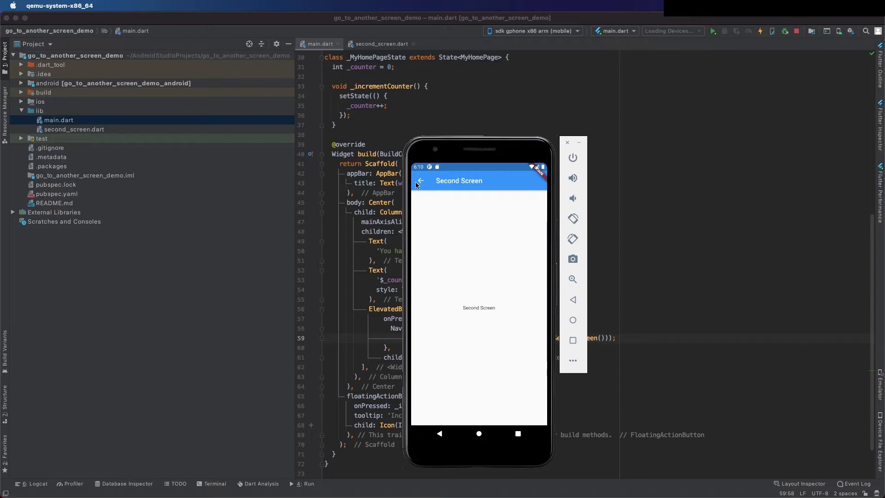
click(419, 181)
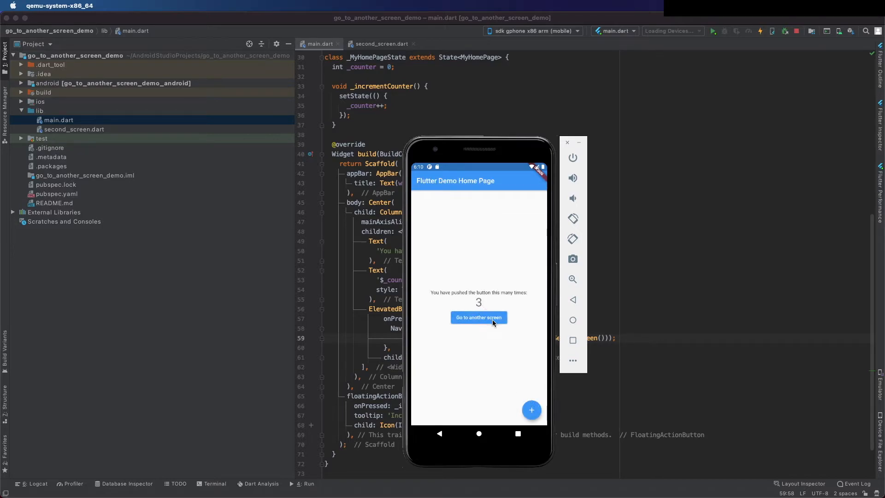
click(531, 410)
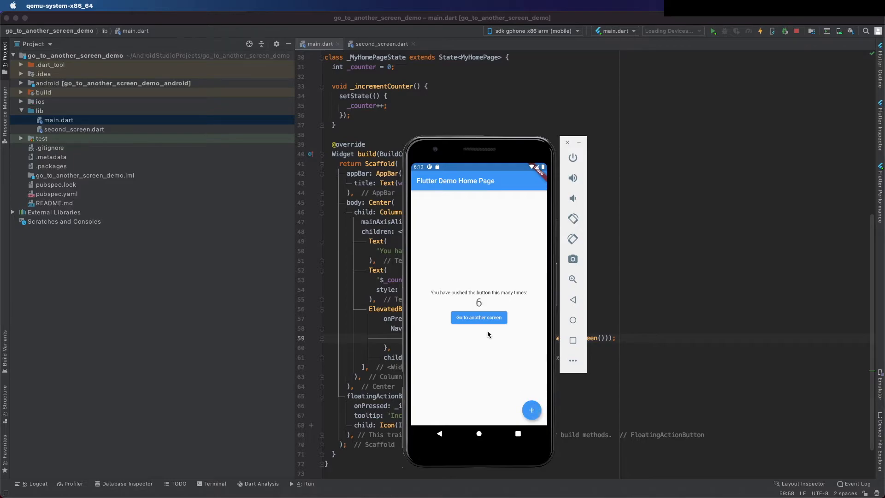
click(478, 317)
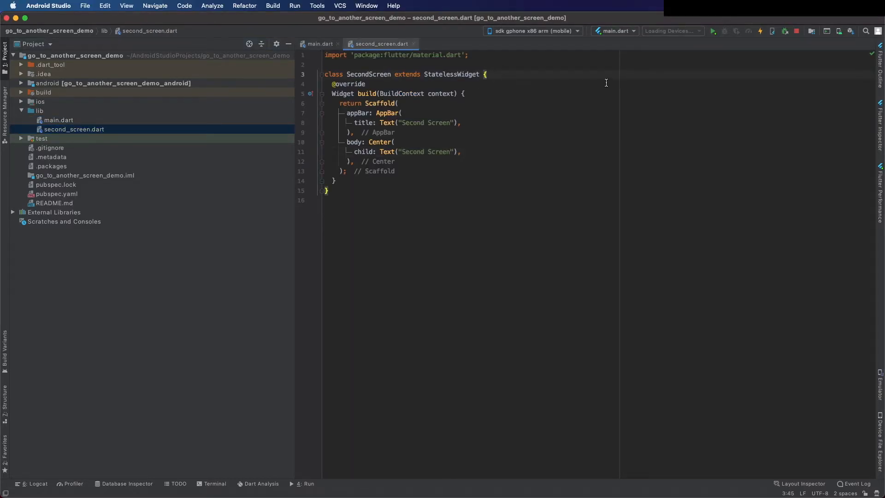
Add a final String num field and a SecondScreen(this.num) constructor, and begin a Column body
text(final)
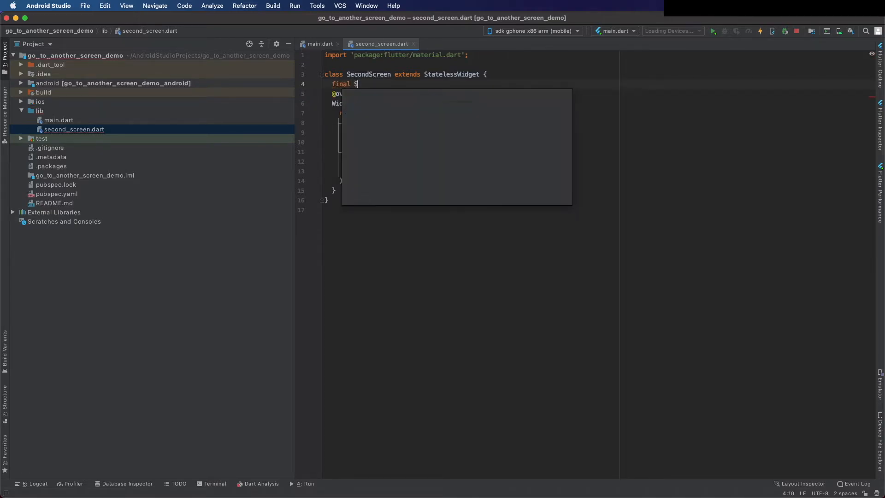
text(String)
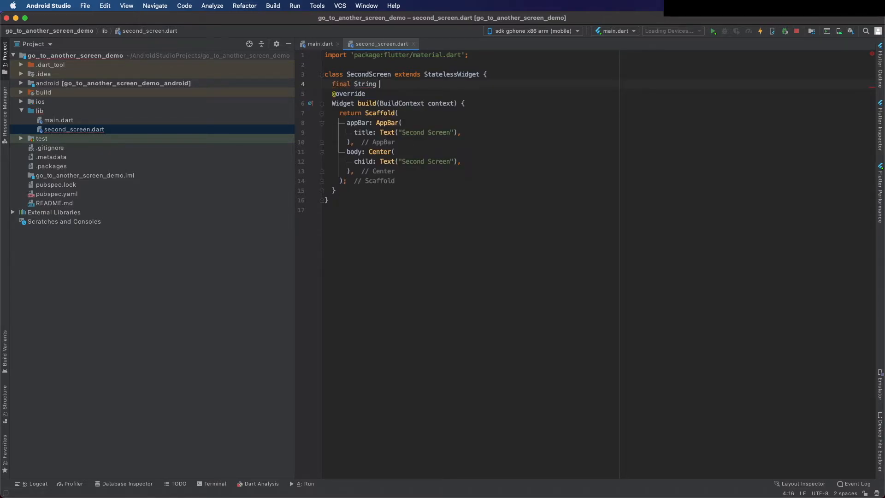
text(num)
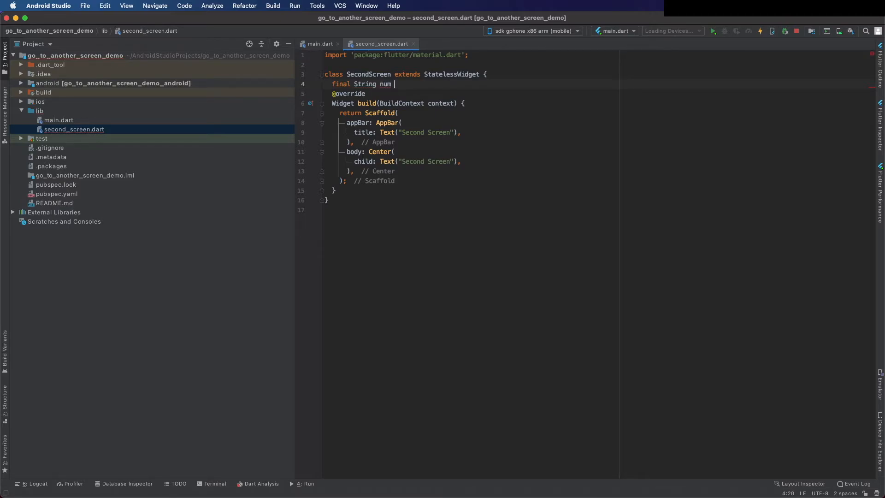
text(;)
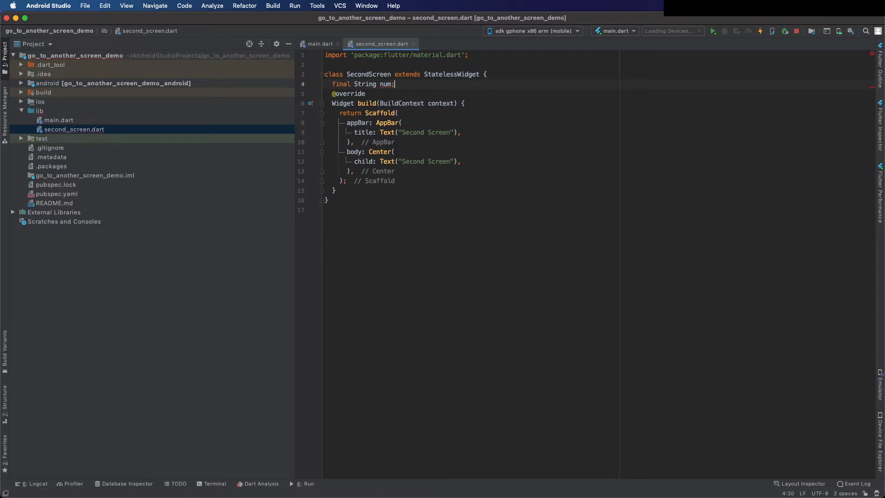
text(SecondScreen)
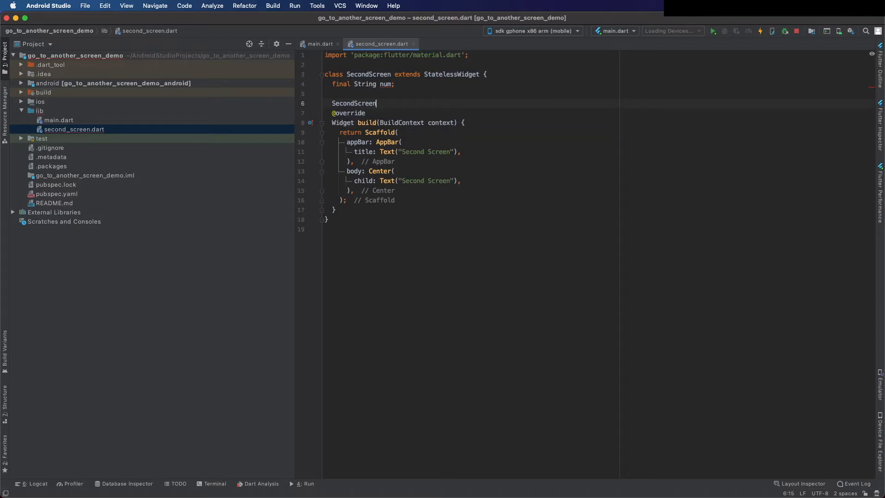
text(())
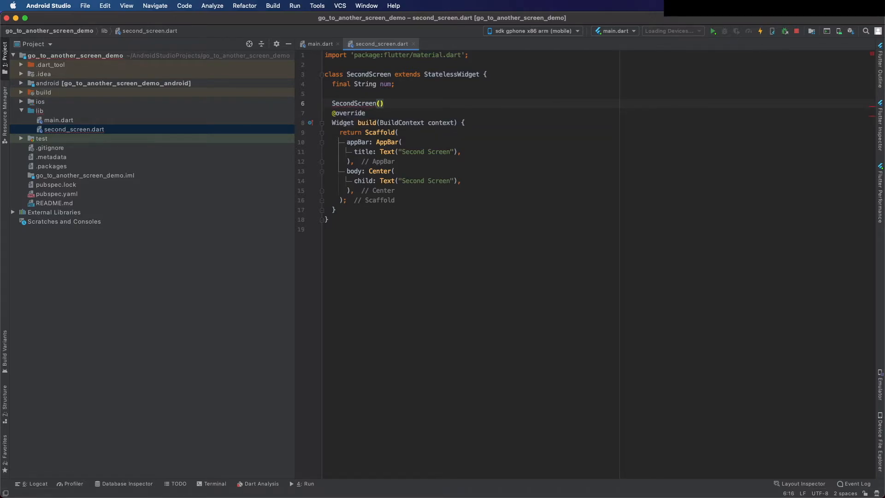
text(this.num)
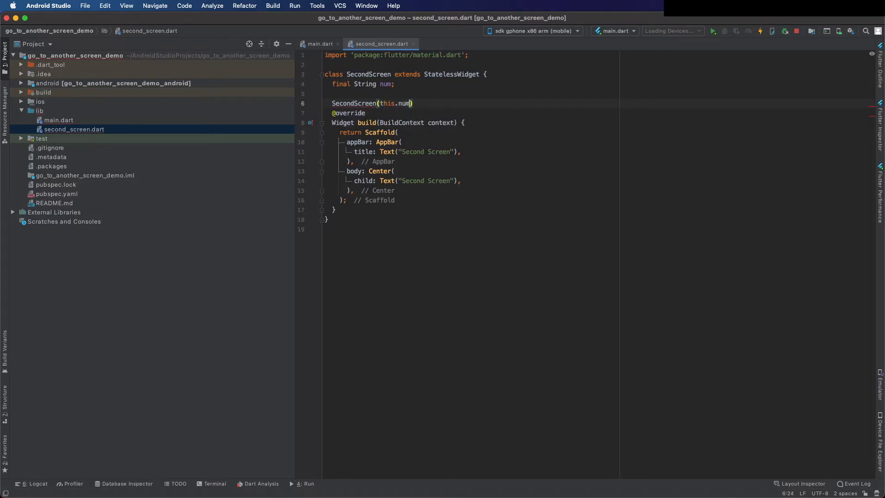
text(Column()
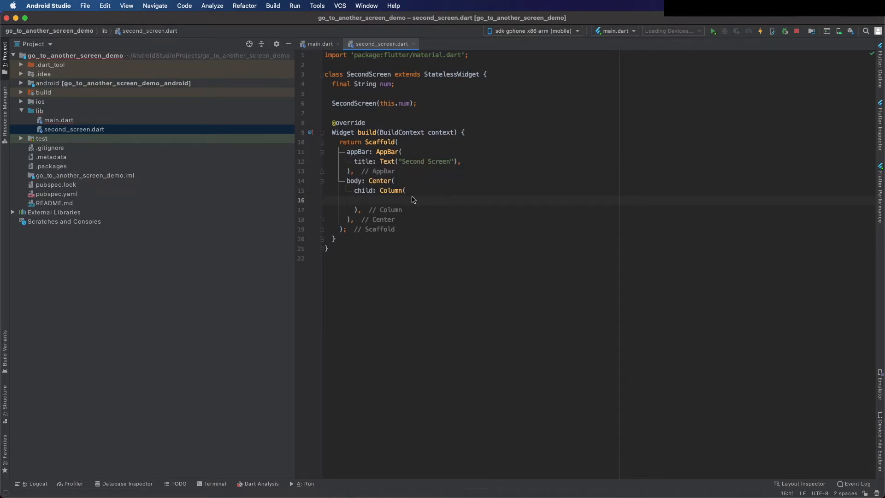
Set the Column's mainAxisAlignment to MainAxisAlignment.center
text(mainAxisAlignment: MainAx,)
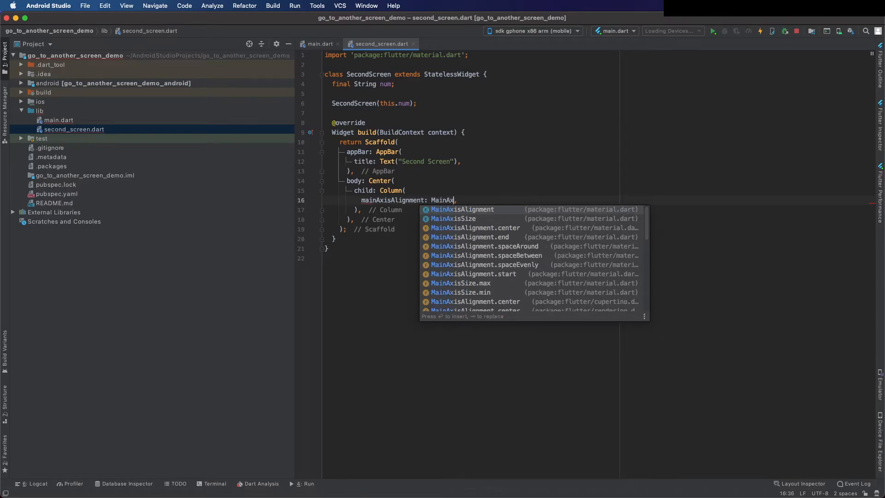
click(462, 209)
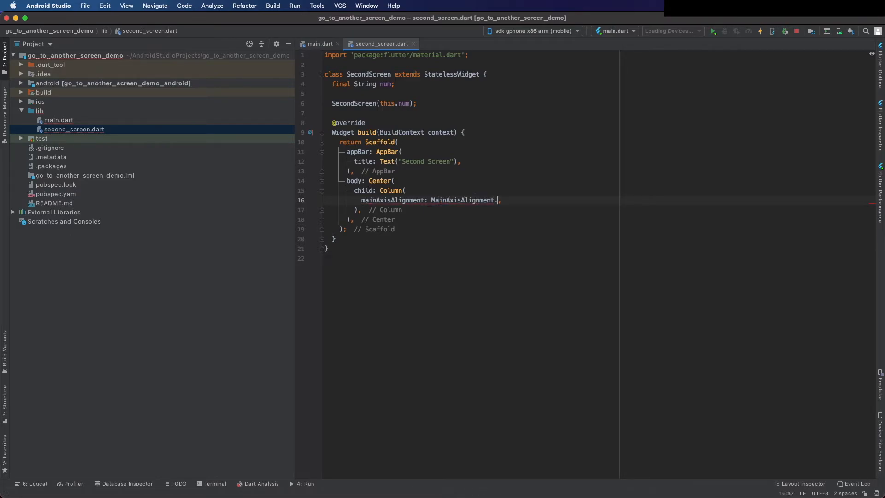
text(center)
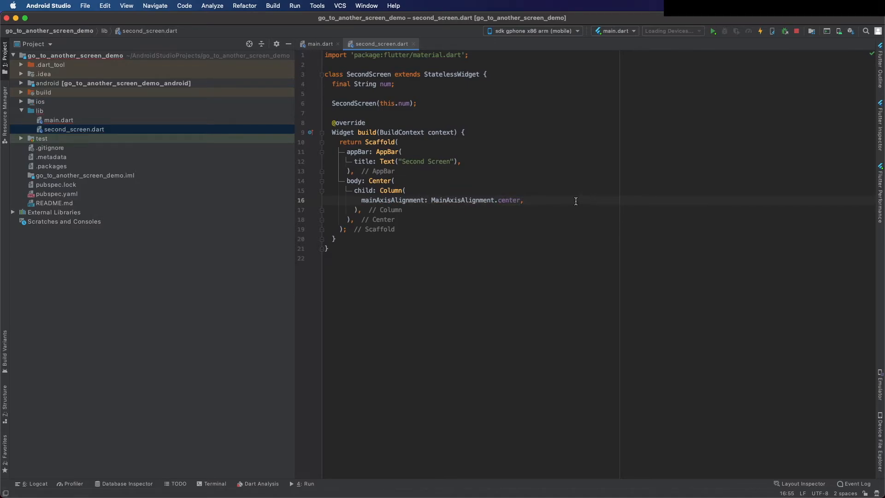
Fill the Column's children with Text(num) and an ElevatedButton labelled 'Go back!'
text(children: [],)
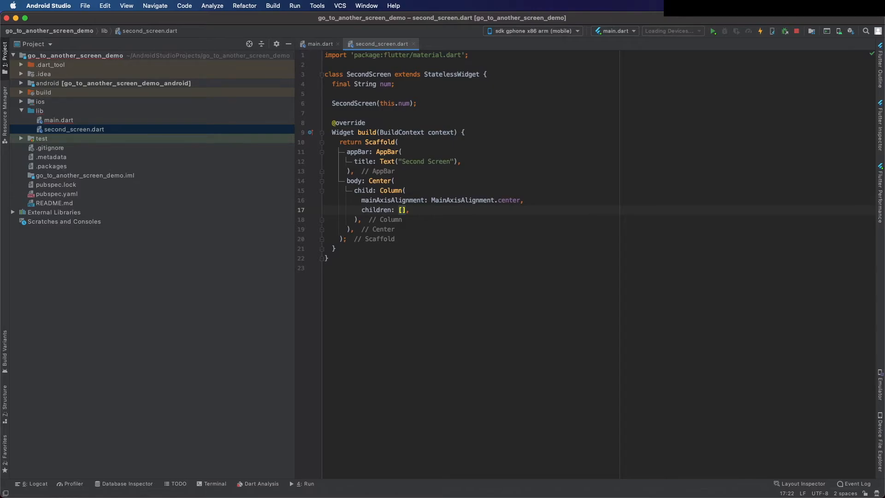
text(text(num))
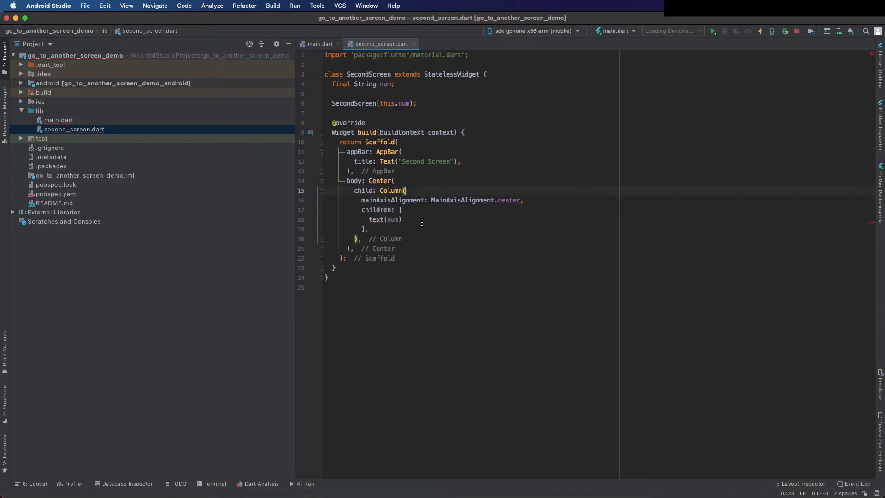
text(E)
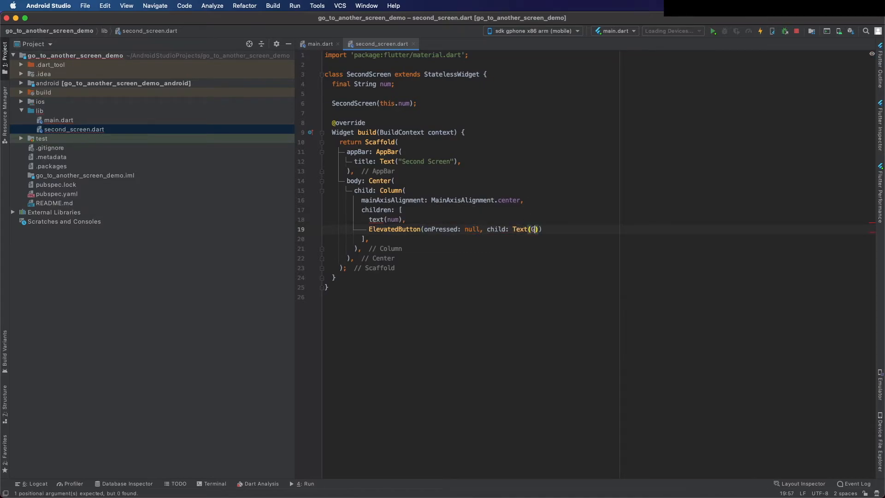
key(Backspace)
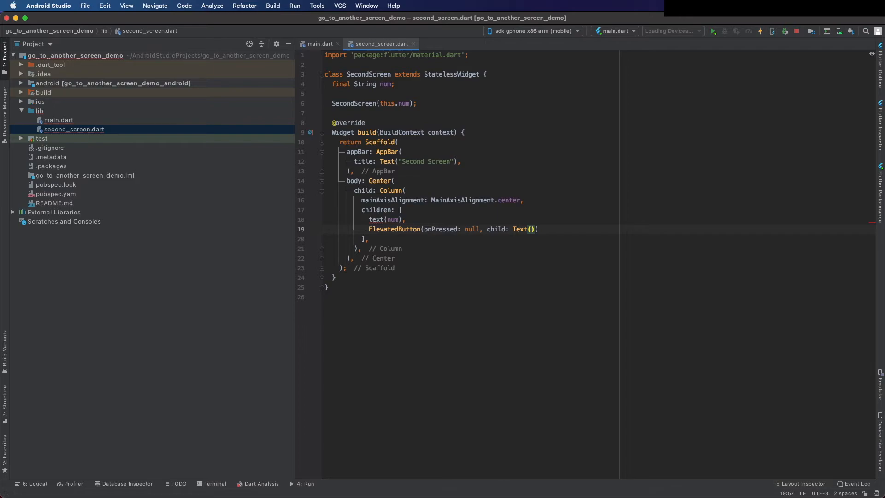
text(')
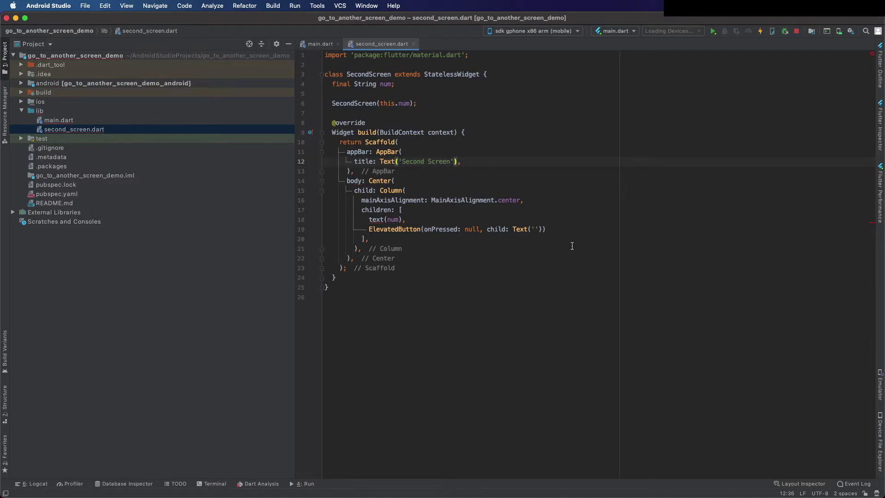
text(Go)
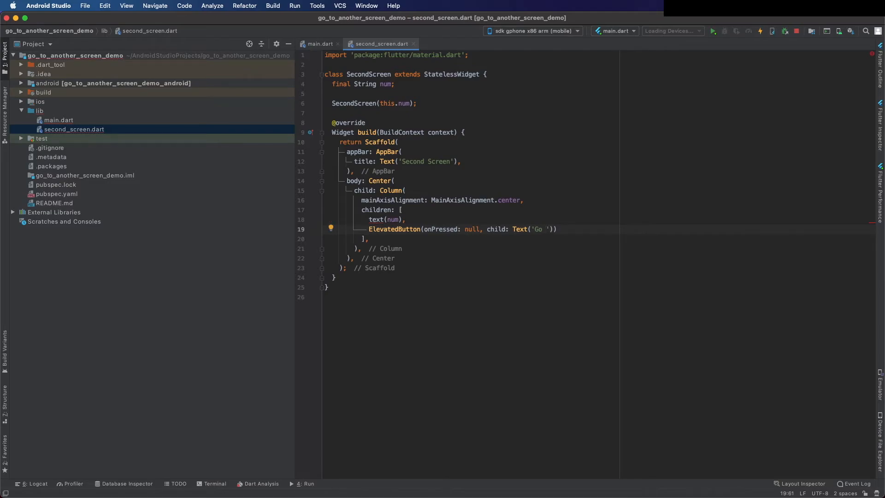
text(back!)
click(387, 220)
text(T)
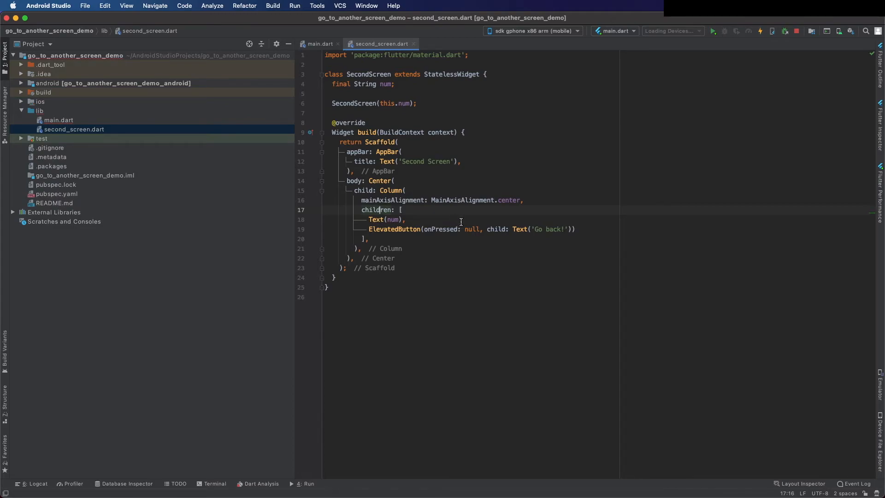
Set the 'Go back!' onPressed to () { Navigator.pop(context); } and return to main.dart
text(())
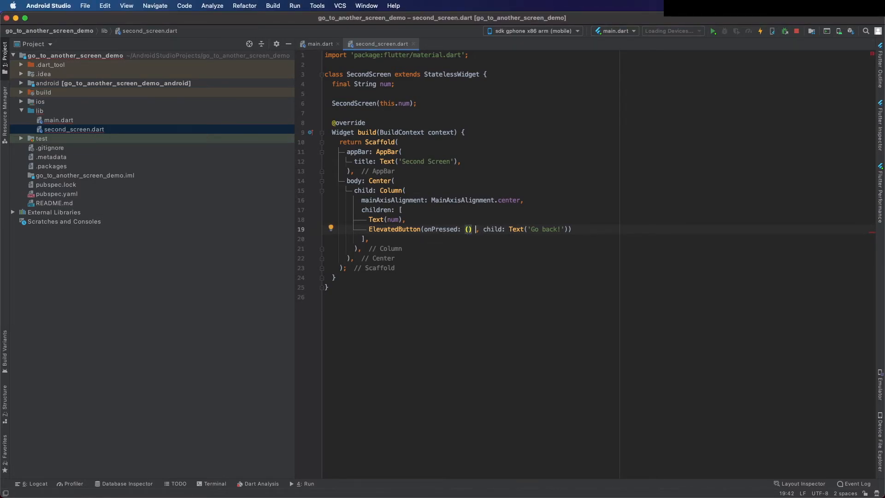
text({)
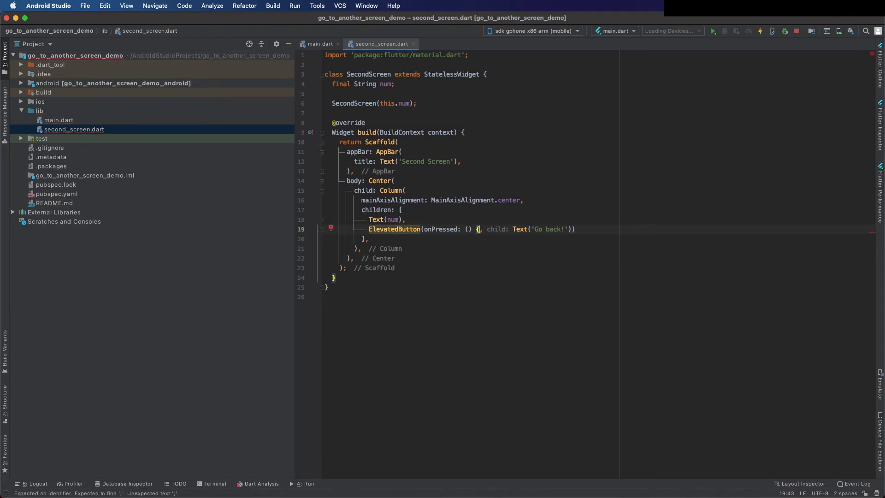
text(Navigator.pop(context);)
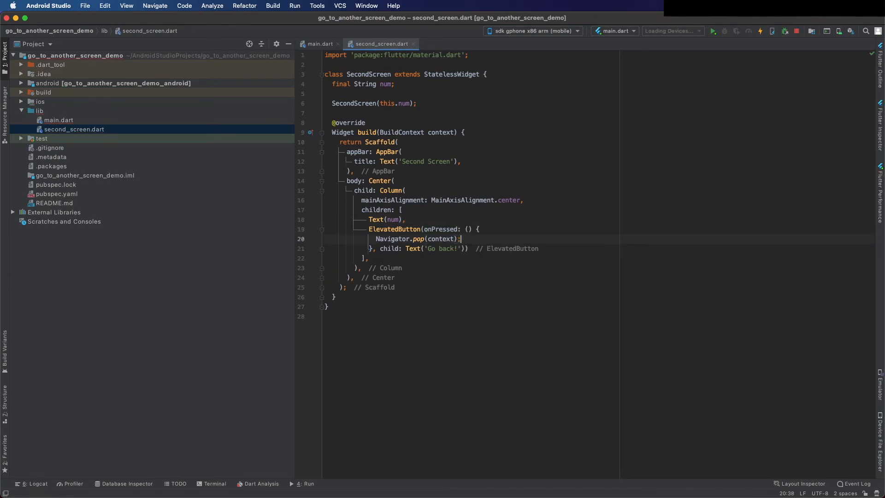
click(320, 43)
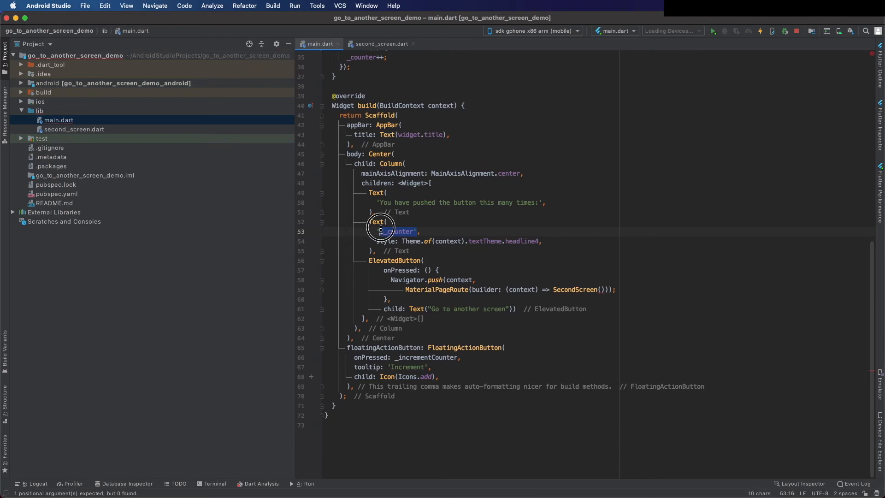
Reuse the counter Text's '$_counter' string as the SecondScreen() argument in the push route
click(432, 308)
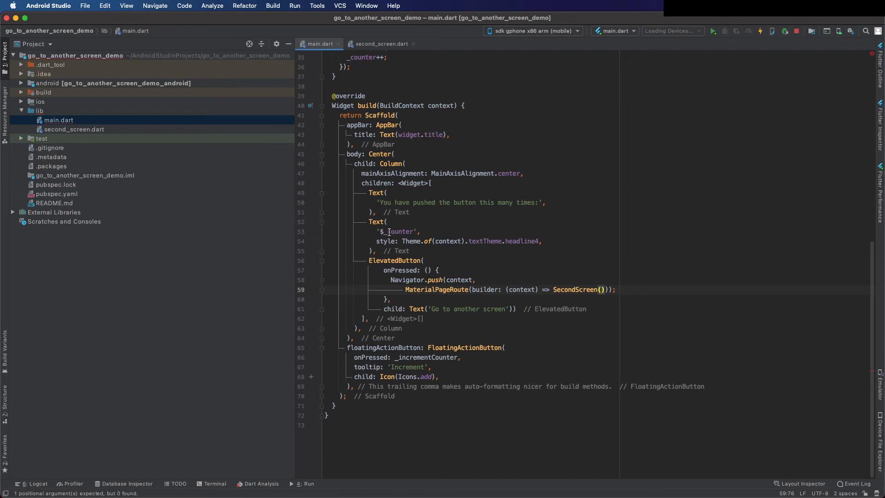
double_click(398, 231)
text('$_counter')
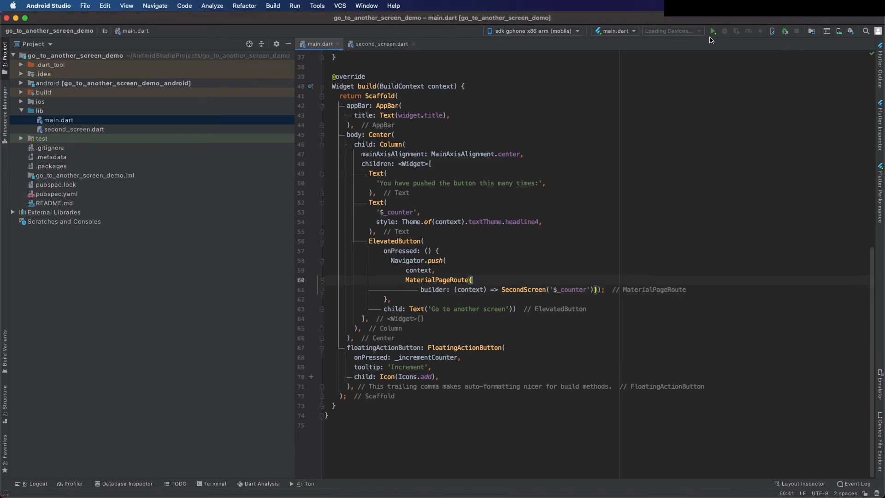
Run main.dart and confirm Second Screen shows counts 3 and 5, with 'Go back!' returning home
click(713, 31)
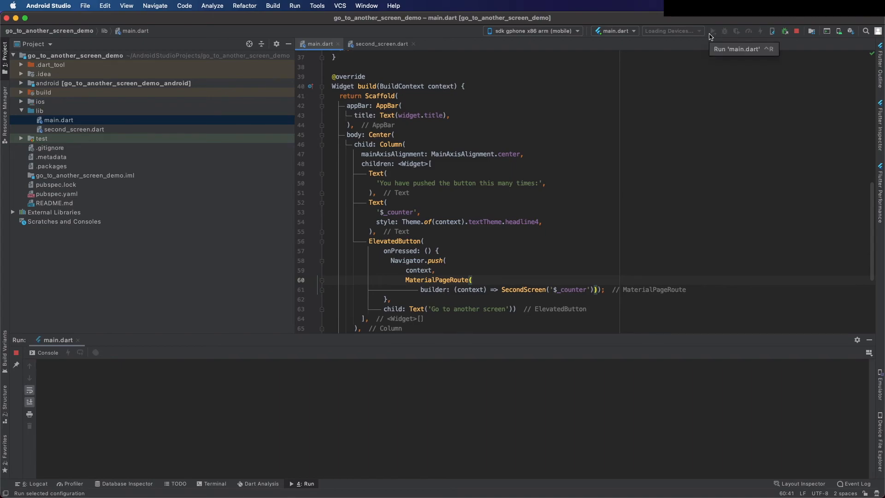
mouse_move(633, 333)
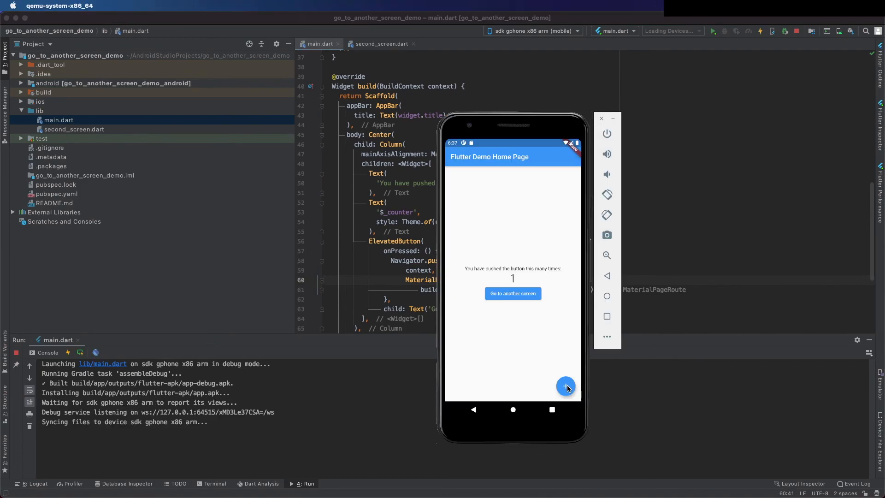
click(565, 387)
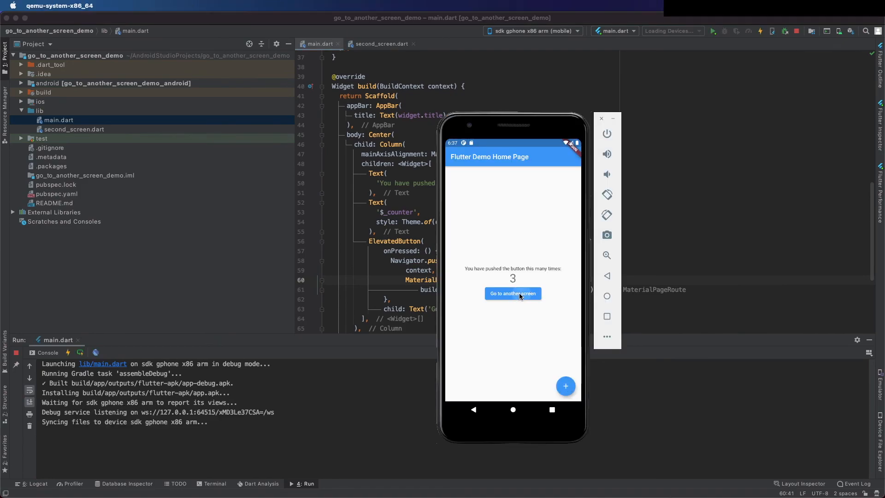
click(513, 293)
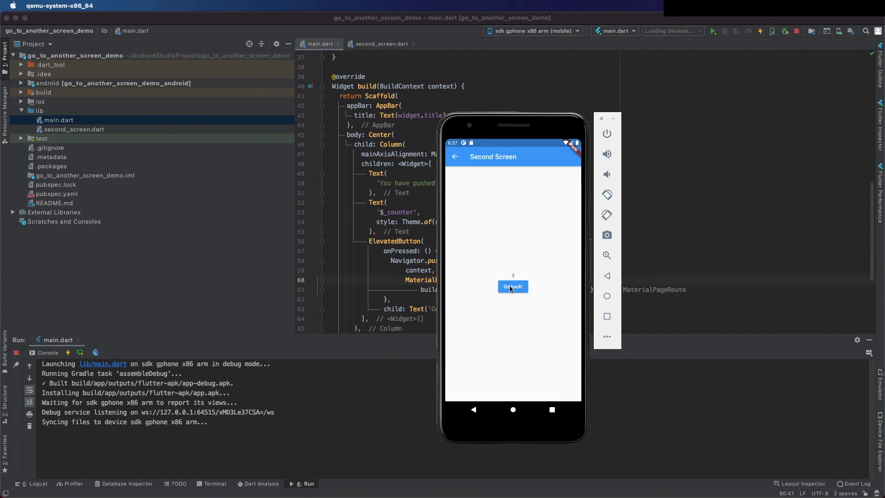
click(512, 287)
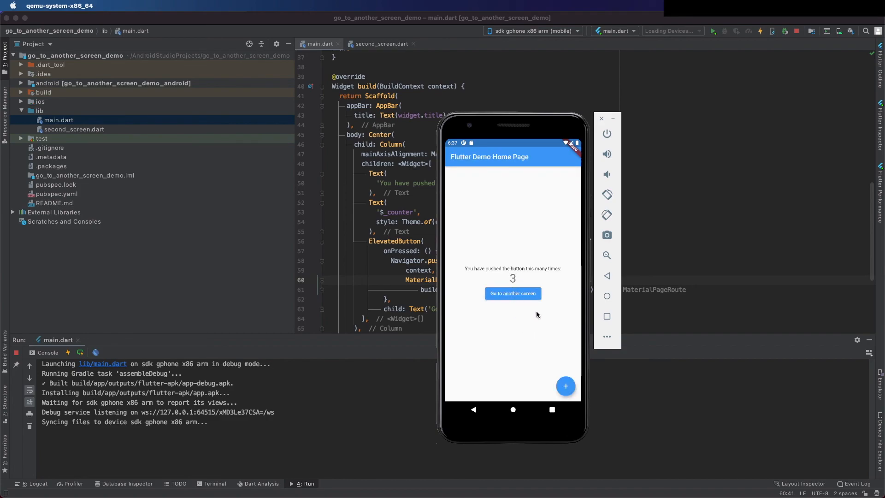
click(564, 385)
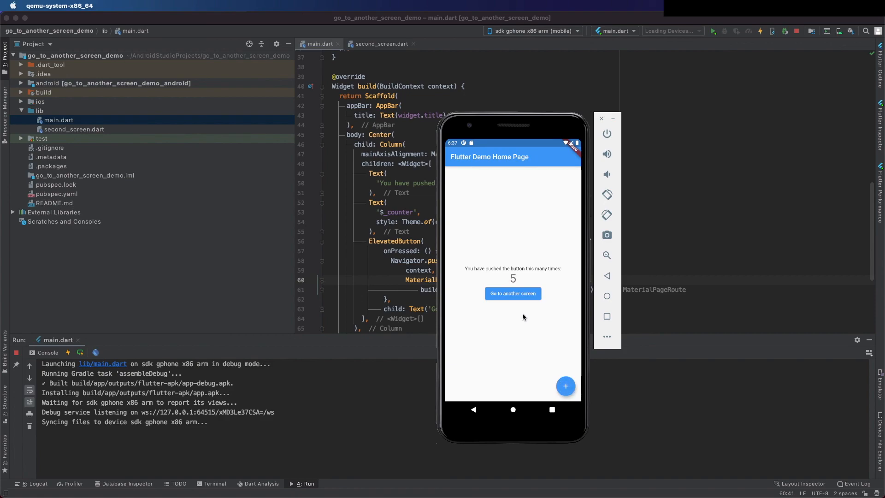
click(512, 293)
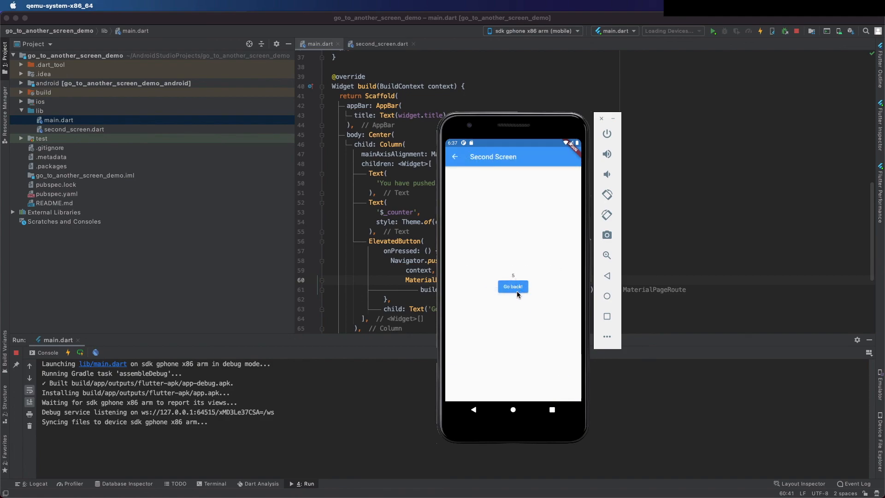
click(512, 286)
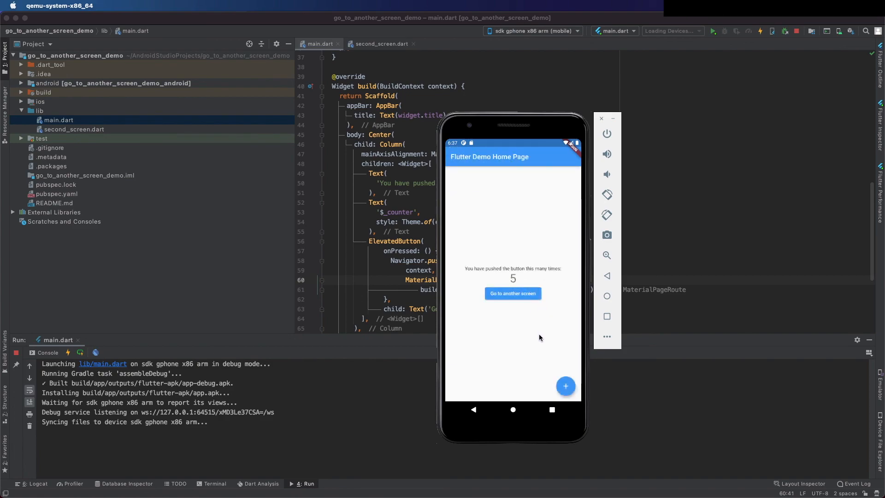